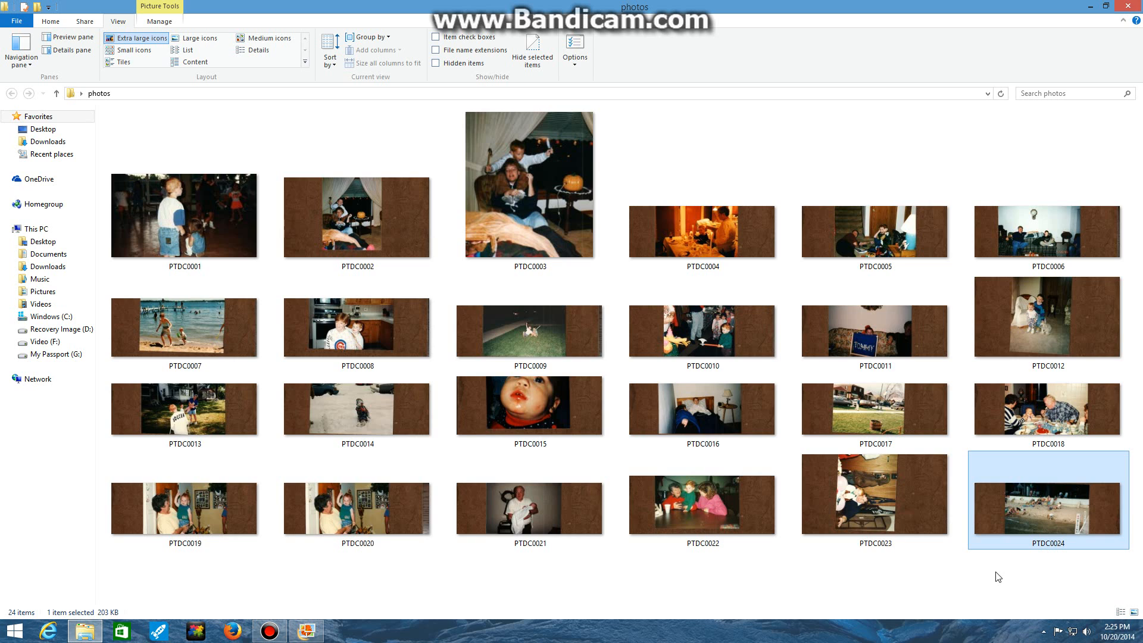
mouse_move(1017, 528)
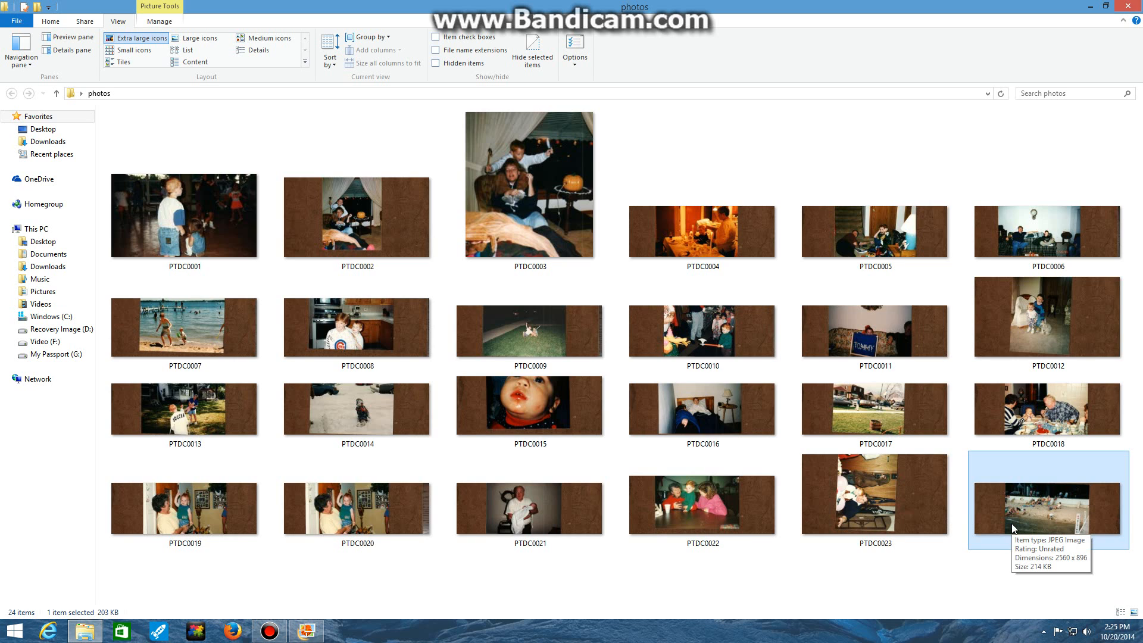
mouse_move(1049, 575)
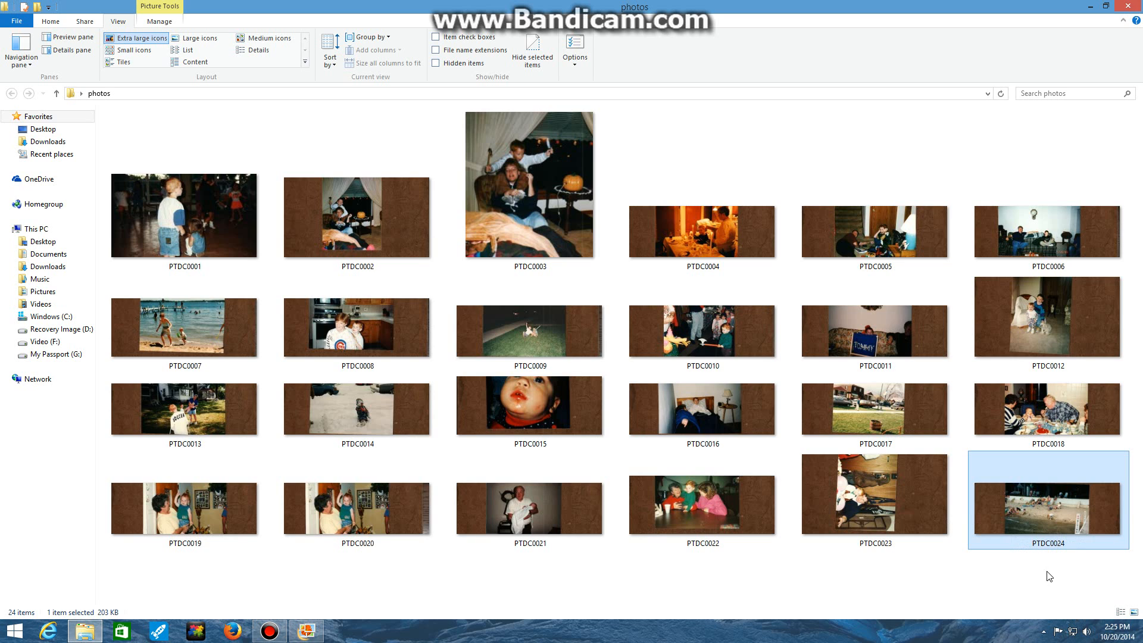
mouse_move(853, 62)
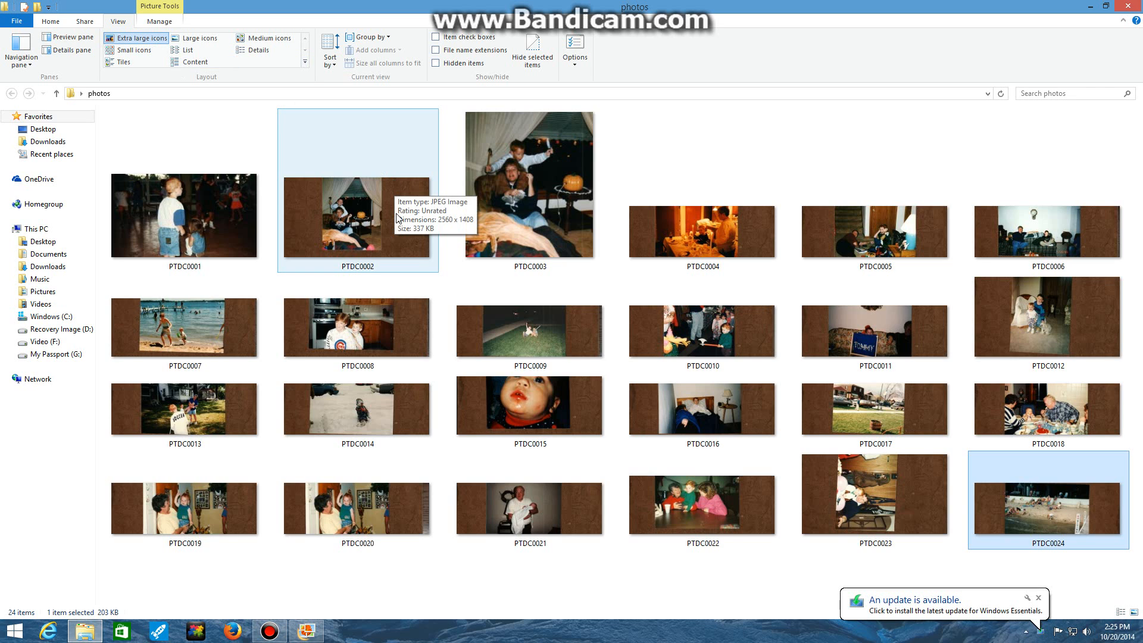
Preview PTDC0002, close it, and bring up its context menu to open with Photo Gallery.
click(529, 186)
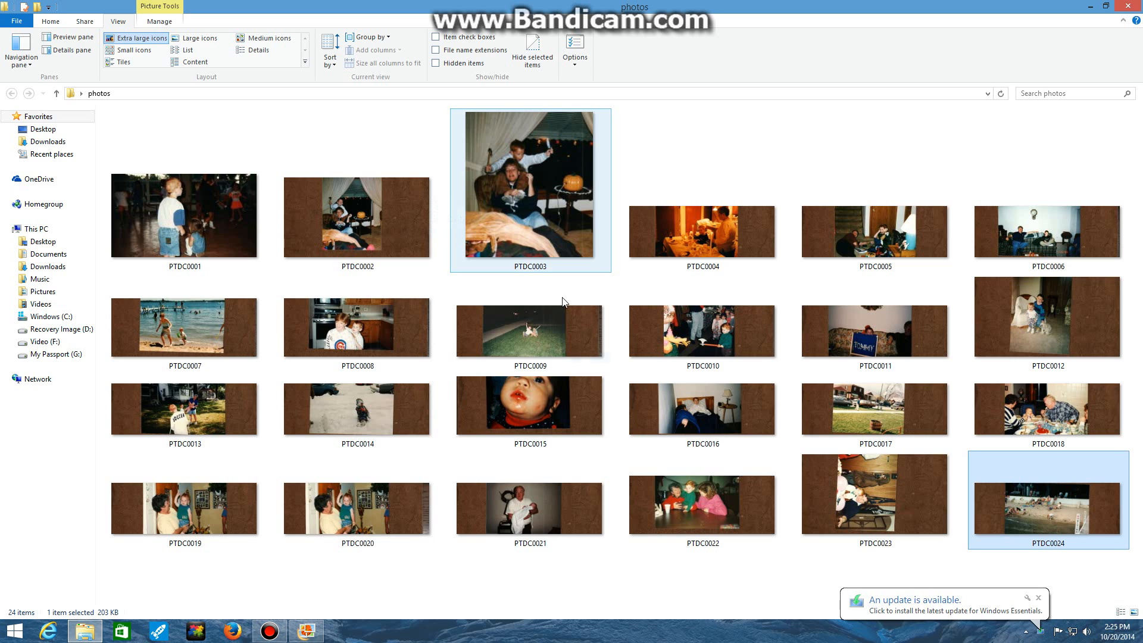
mouse_move(1012, 519)
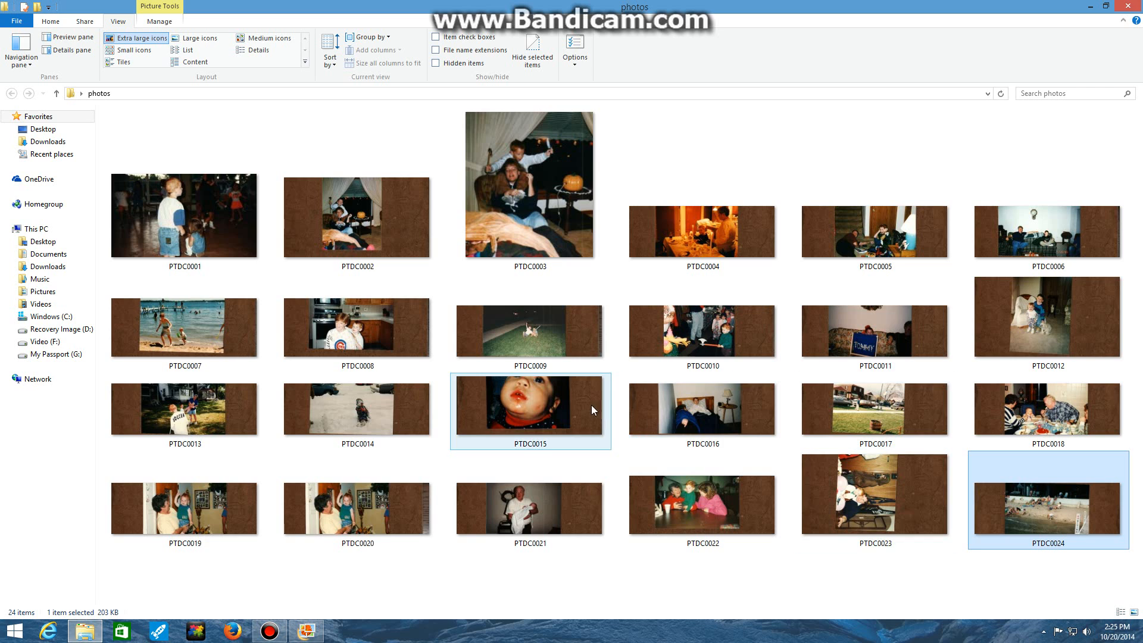
mouse_move(407, 202)
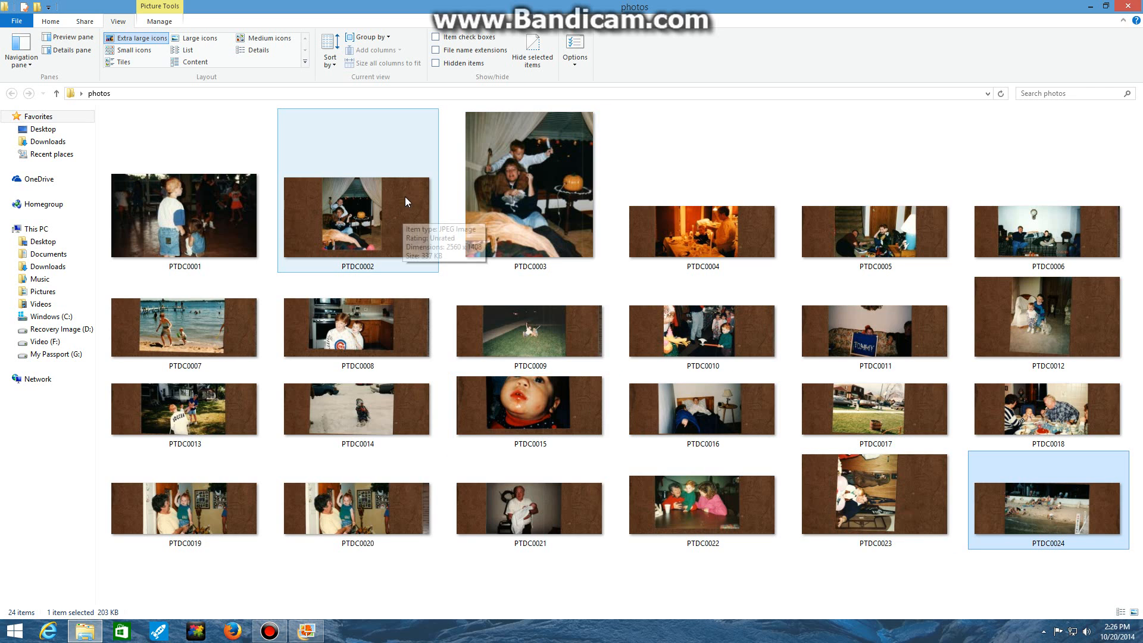
mouse_move(401, 217)
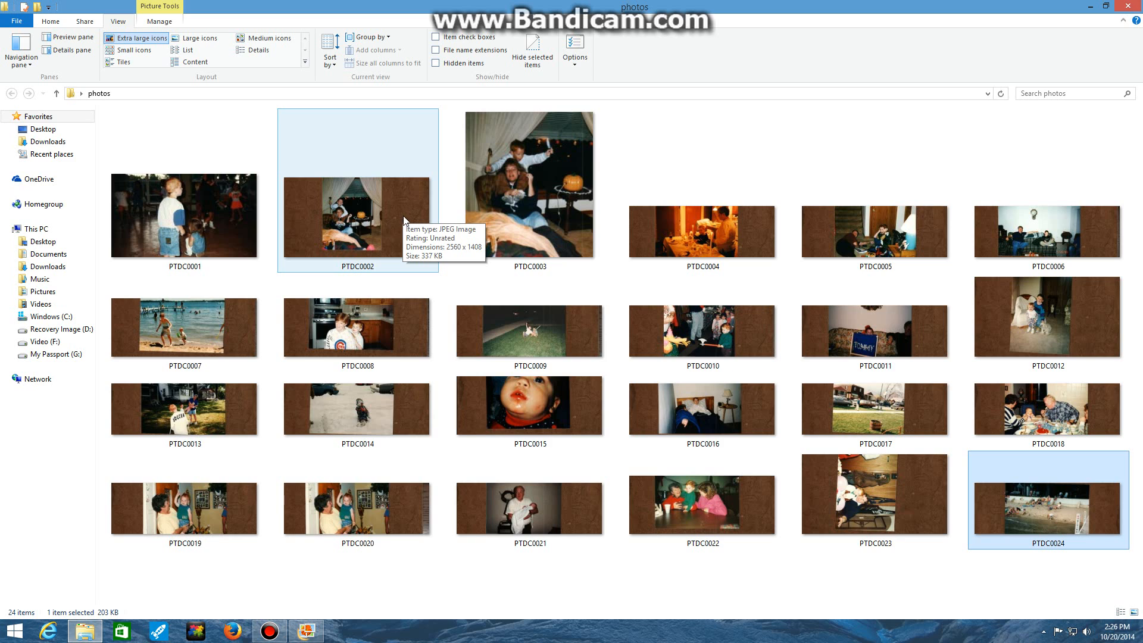
mouse_move(350, 263)
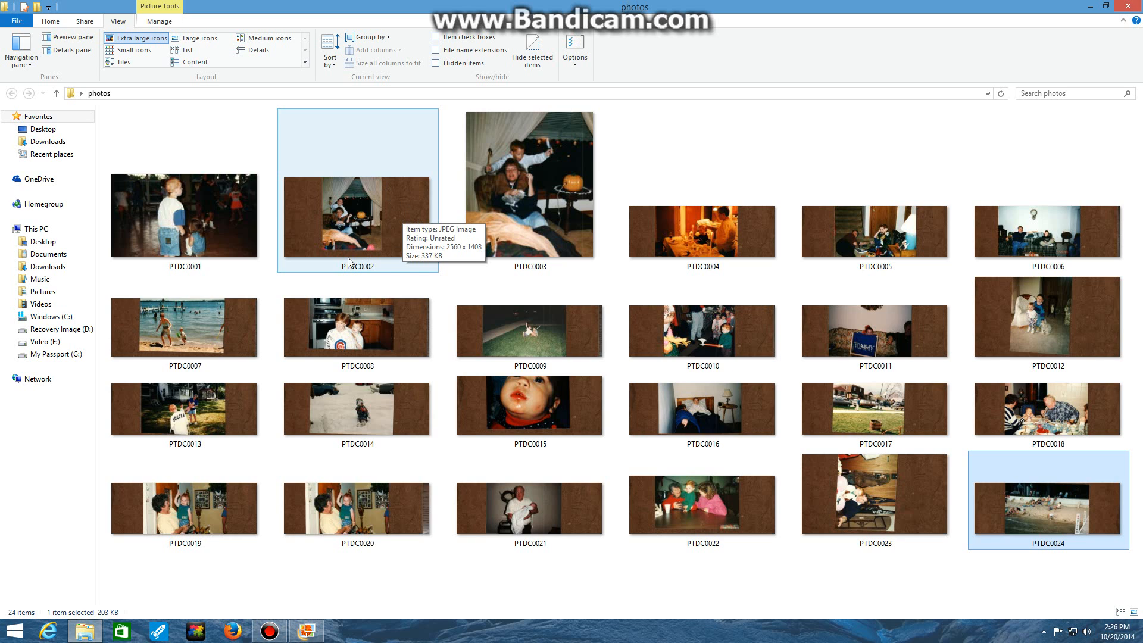
mouse_move(370, 222)
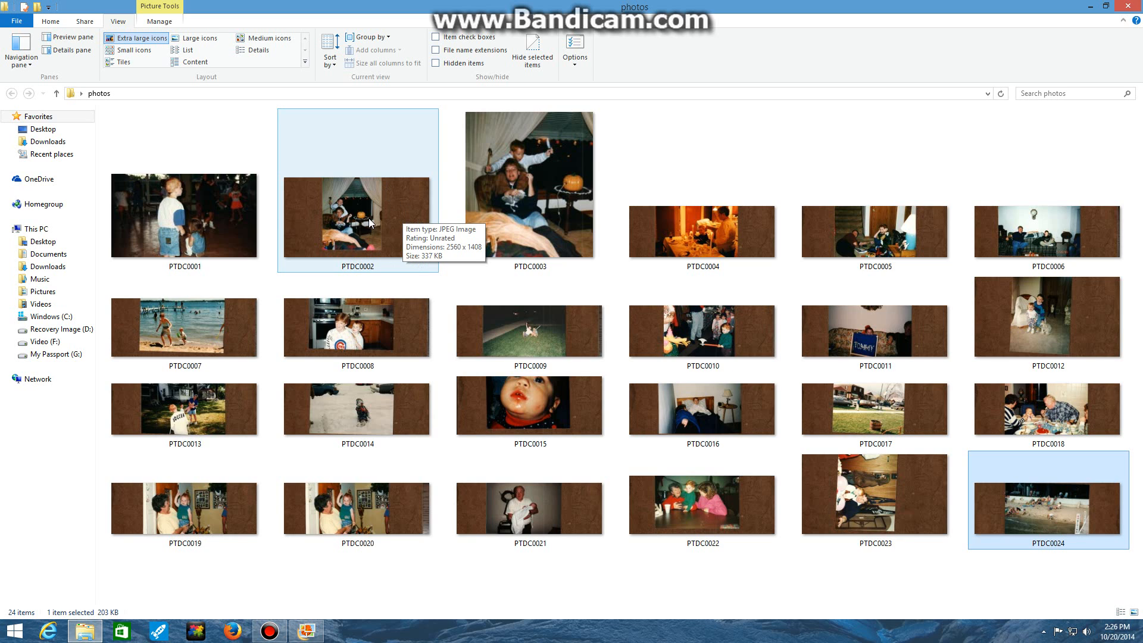
mouse_move(408, 226)
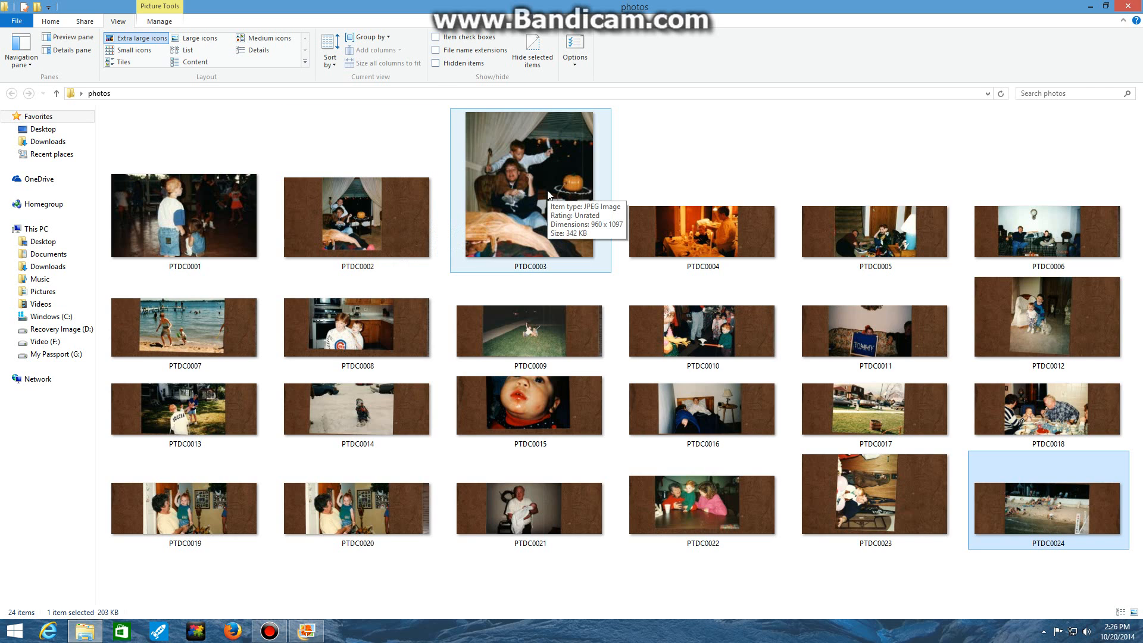
mouse_move(369, 206)
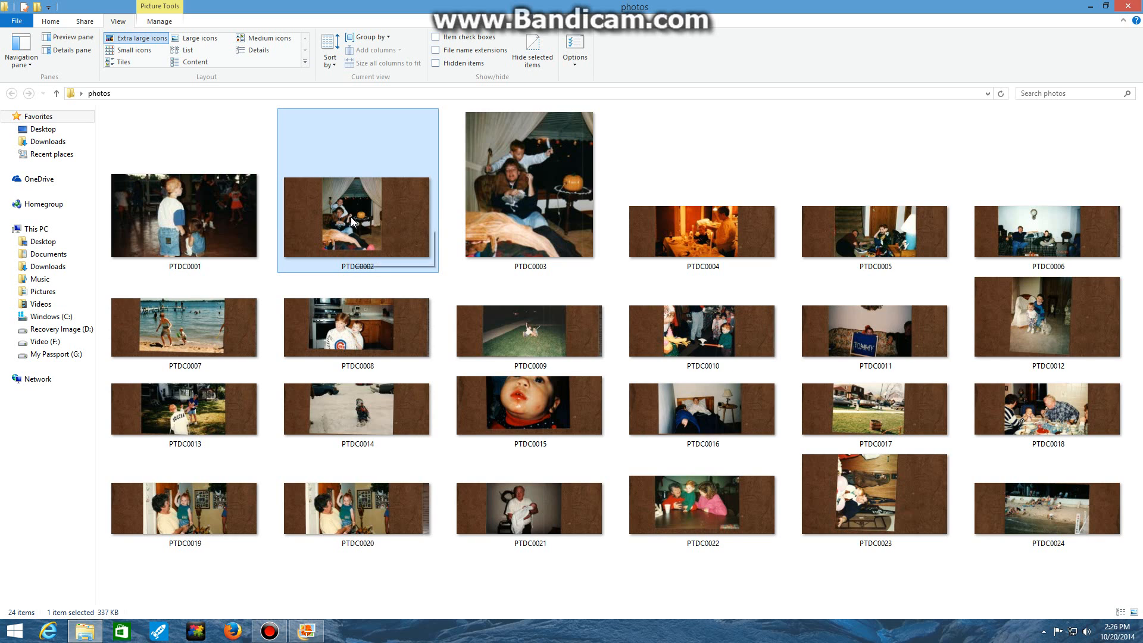
mouse_move(357, 218)
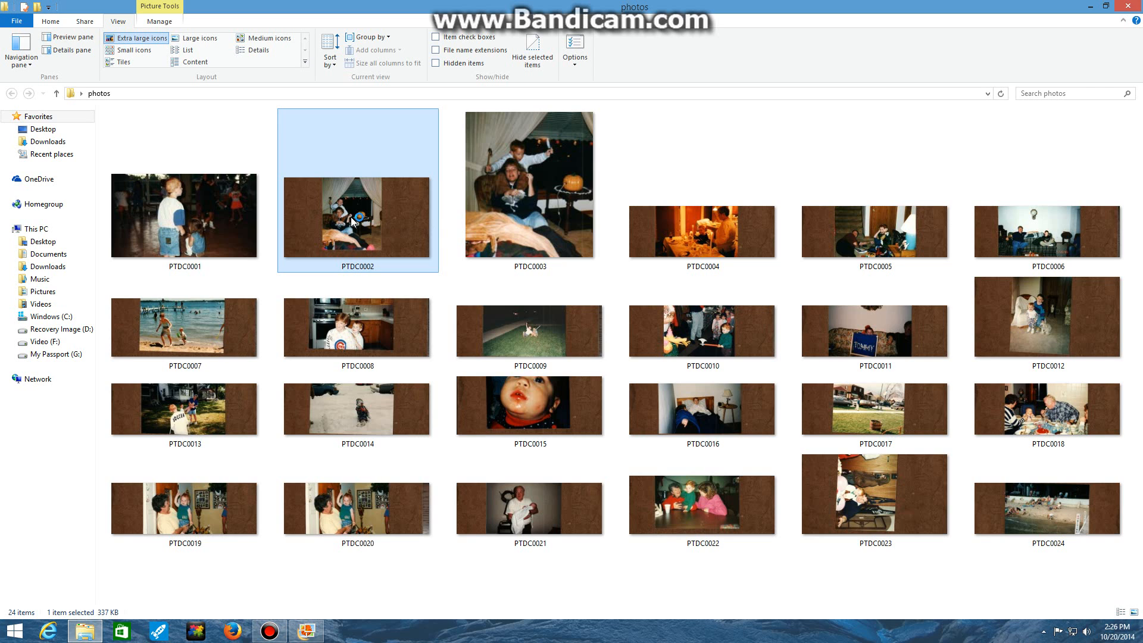
double_click(356, 218)
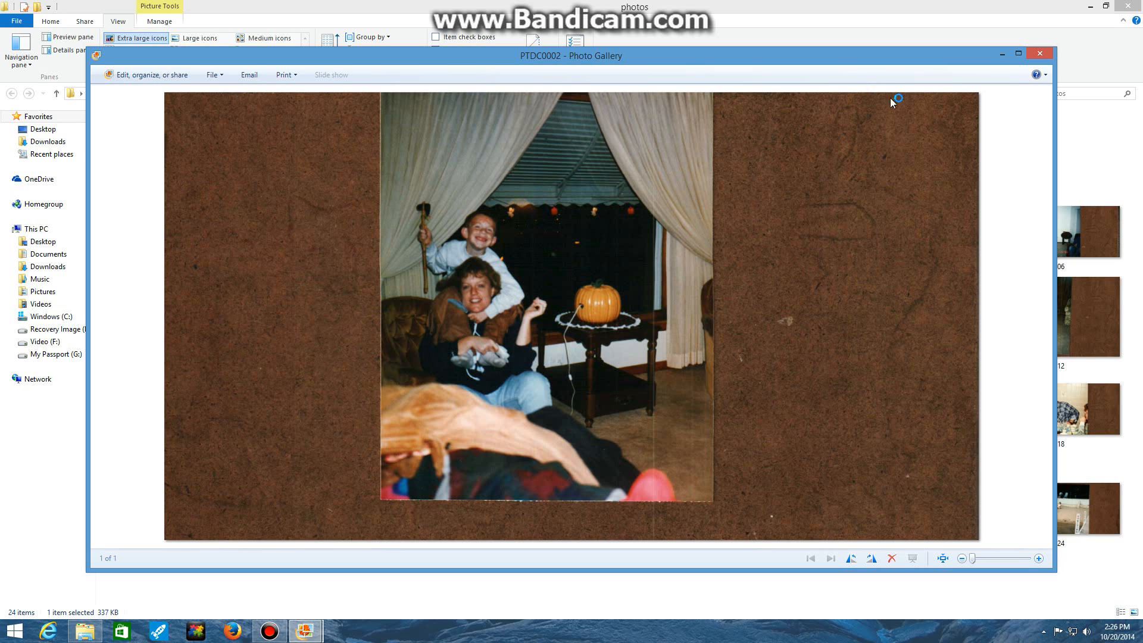
click(1038, 53)
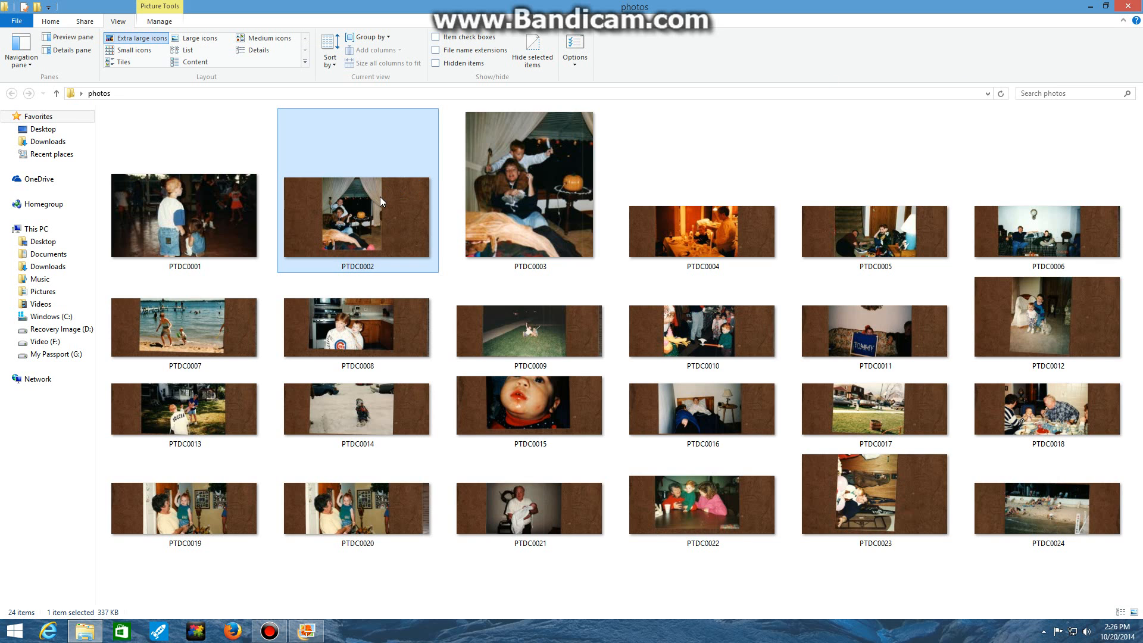
right_click(379, 201)
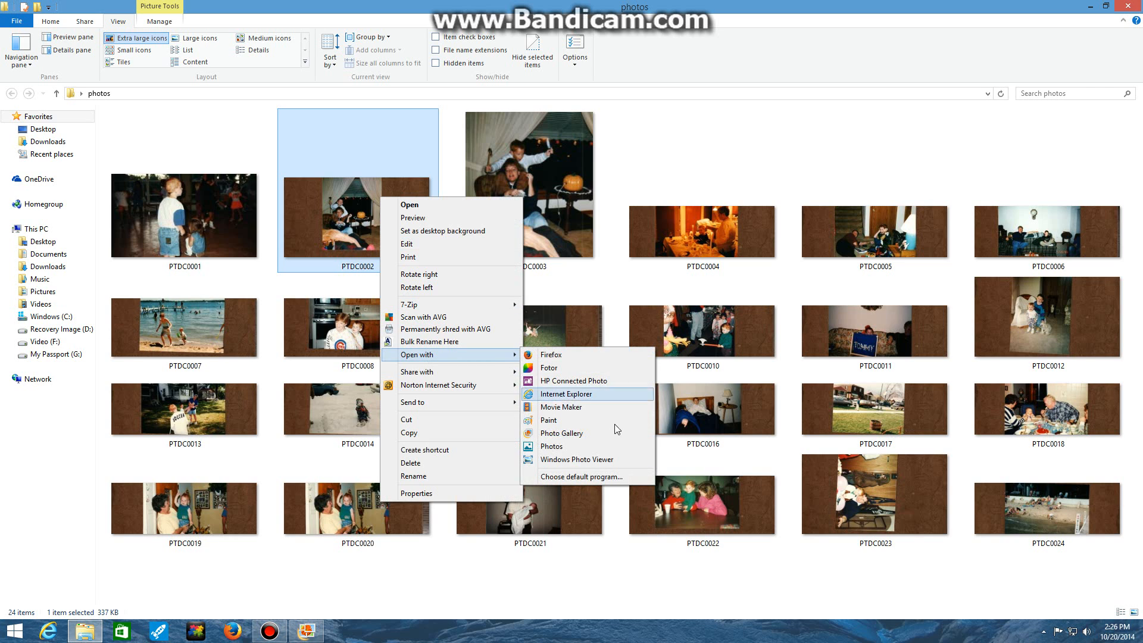
mouse_move(561, 406)
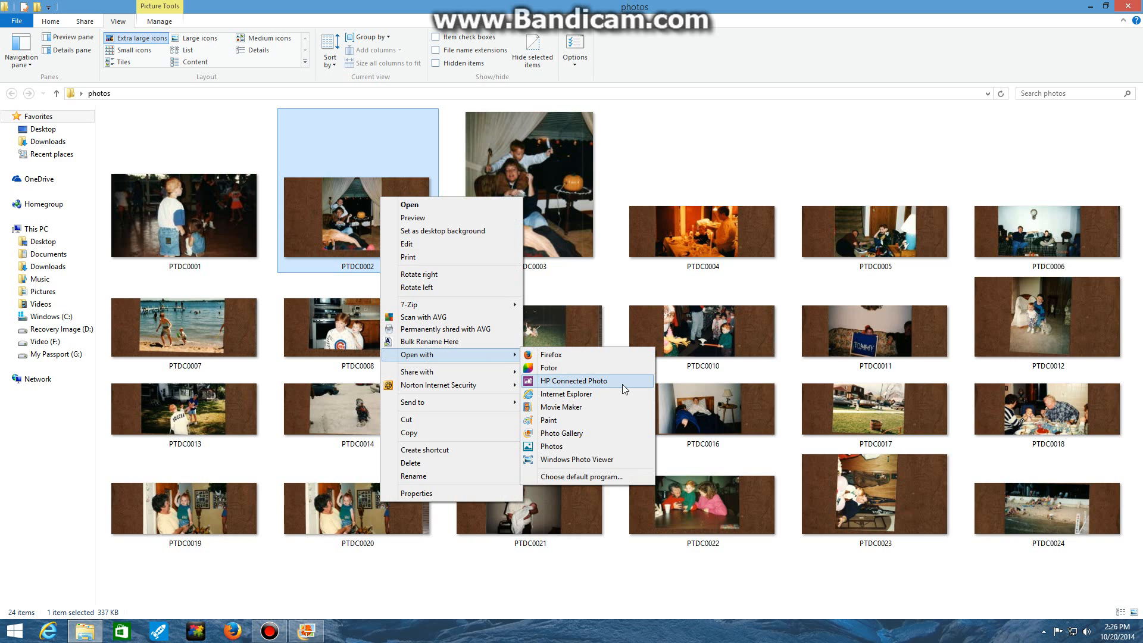
mouse_move(637, 392)
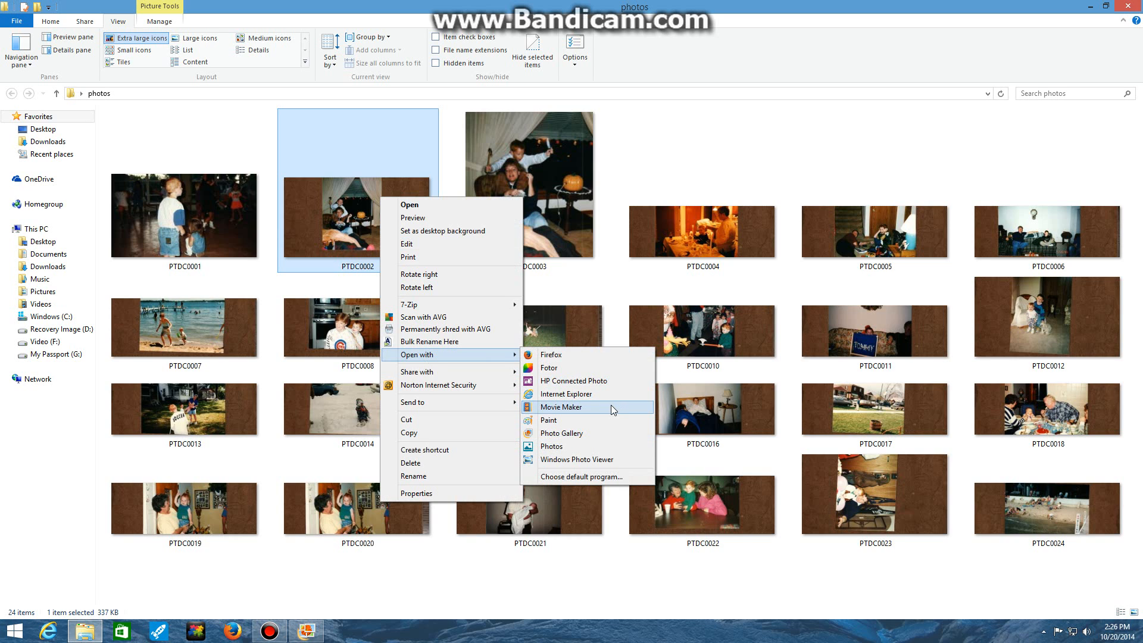
mouse_move(601, 427)
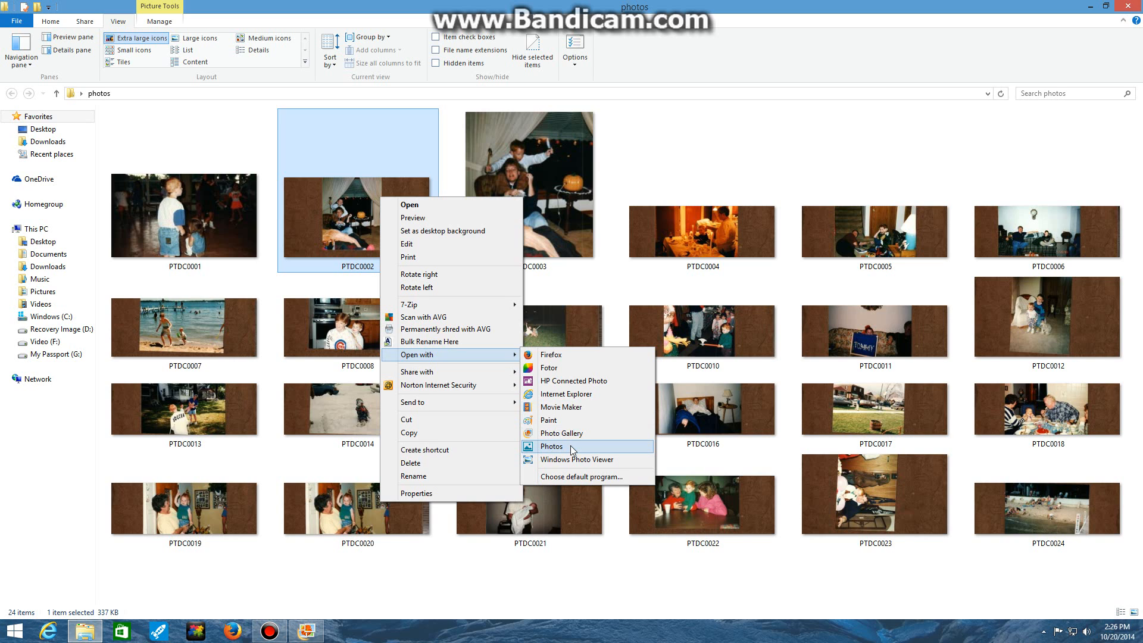
mouse_move(574, 459)
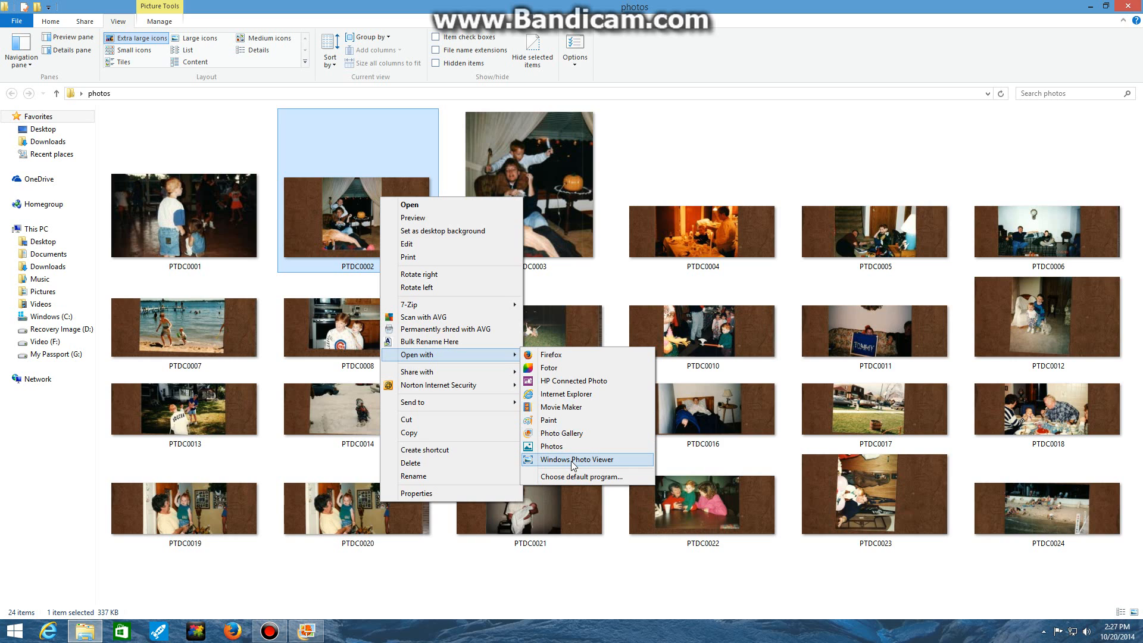
mouse_move(582, 438)
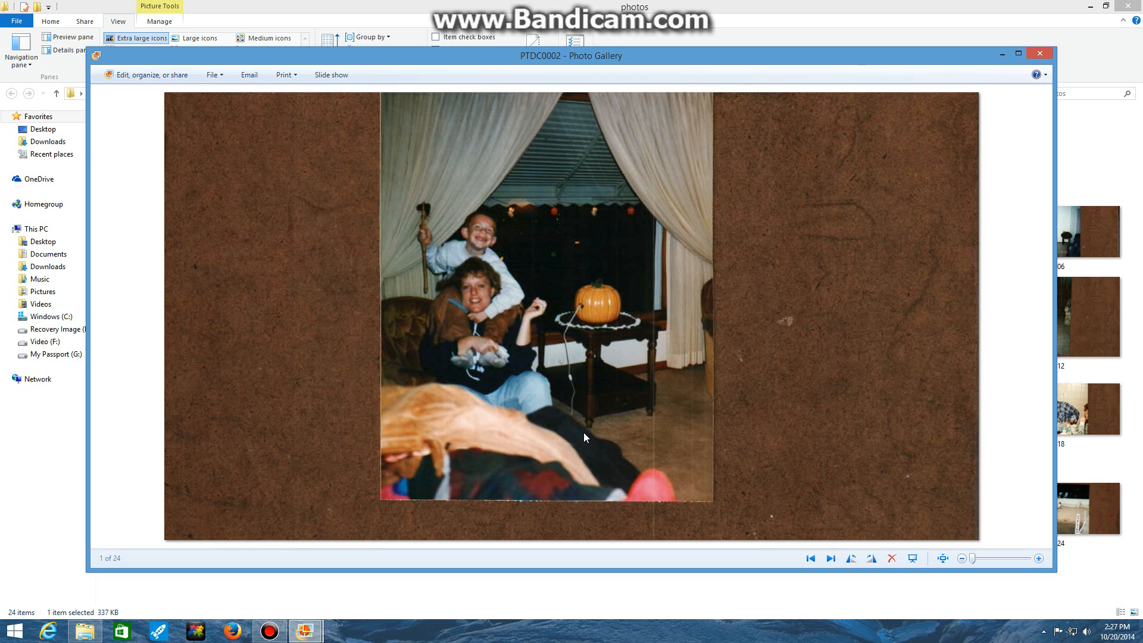
mouse_move(585, 369)
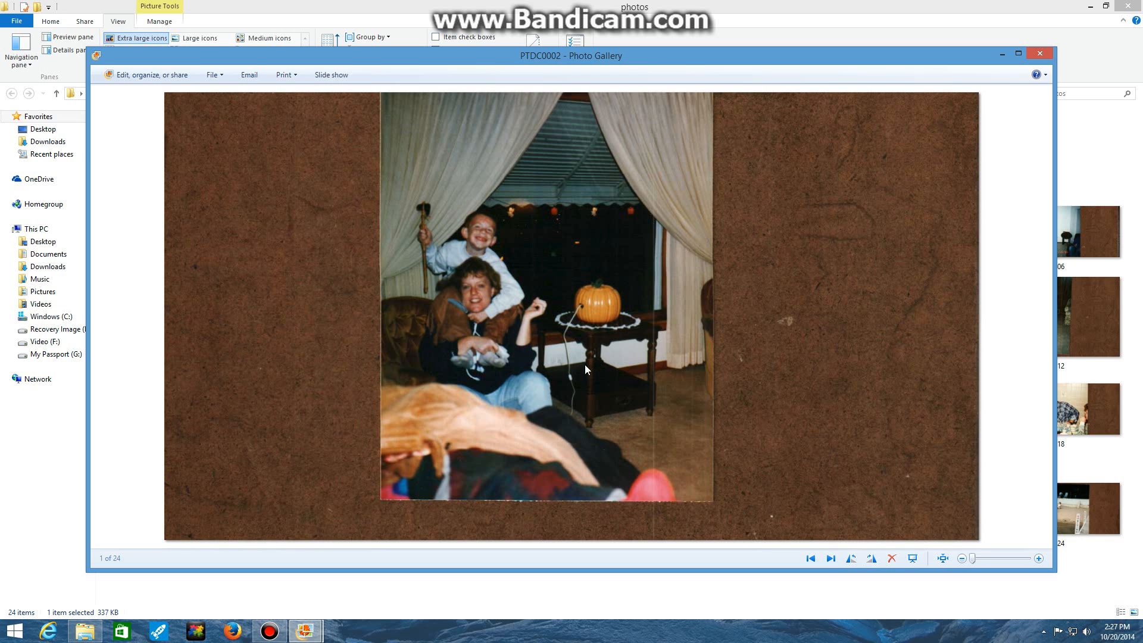
mouse_move(747, 442)
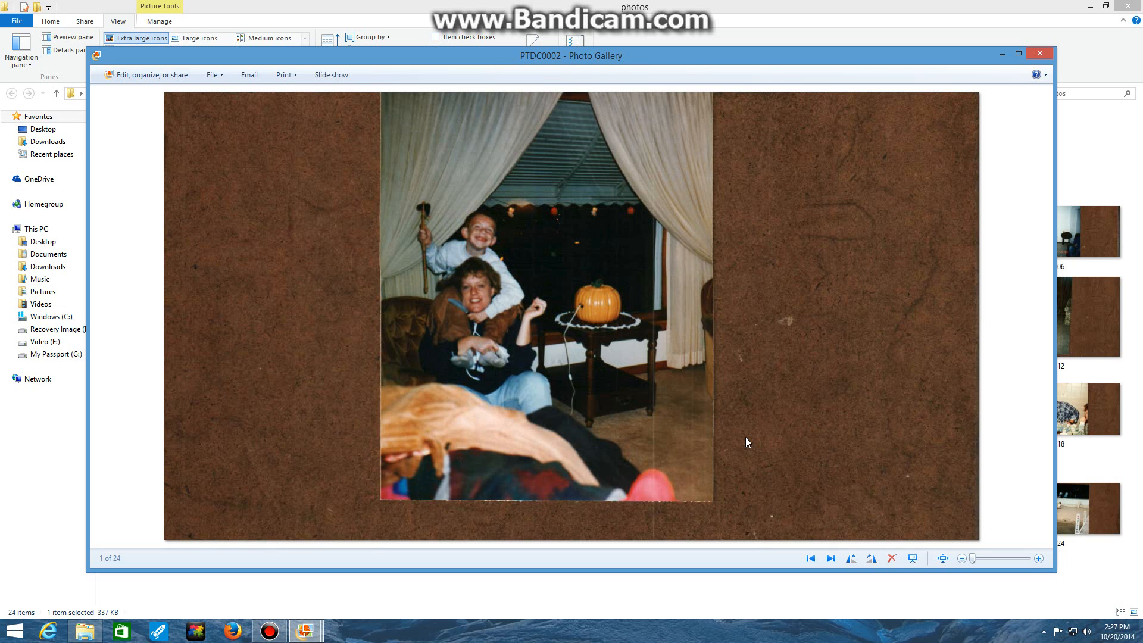
mouse_move(883, 581)
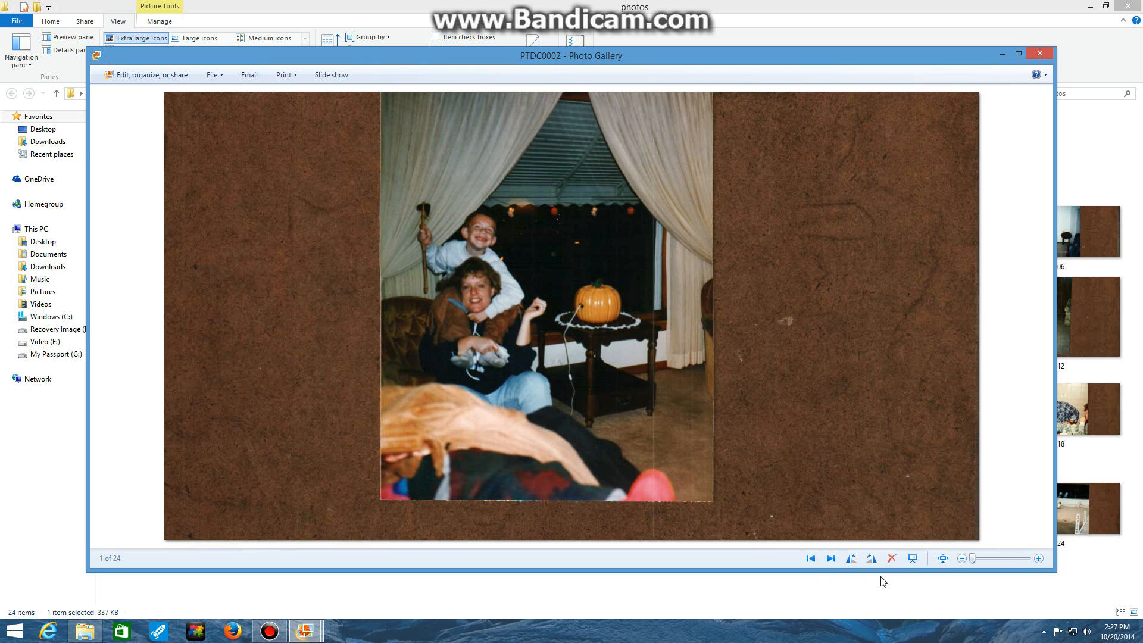
mouse_move(796, 572)
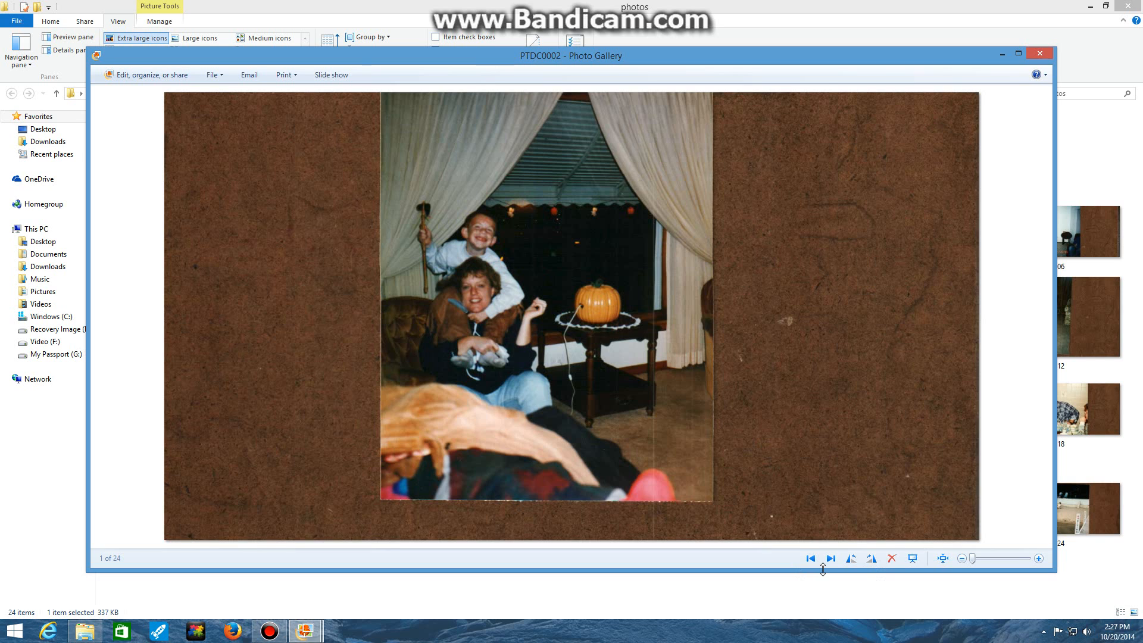
mouse_move(810, 558)
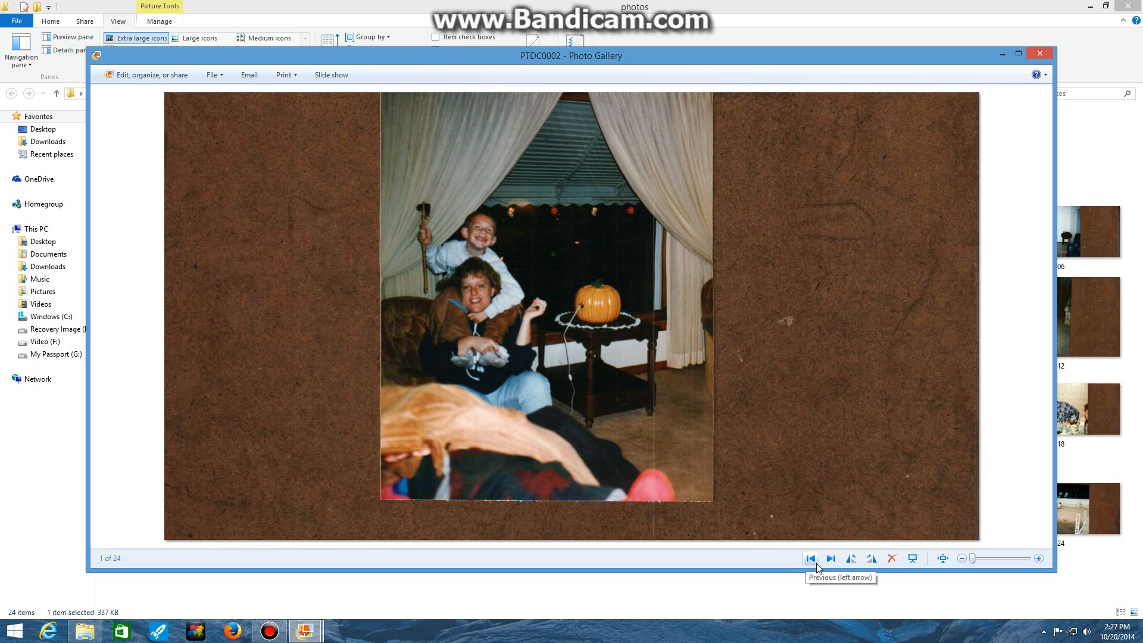
mouse_move(962, 603)
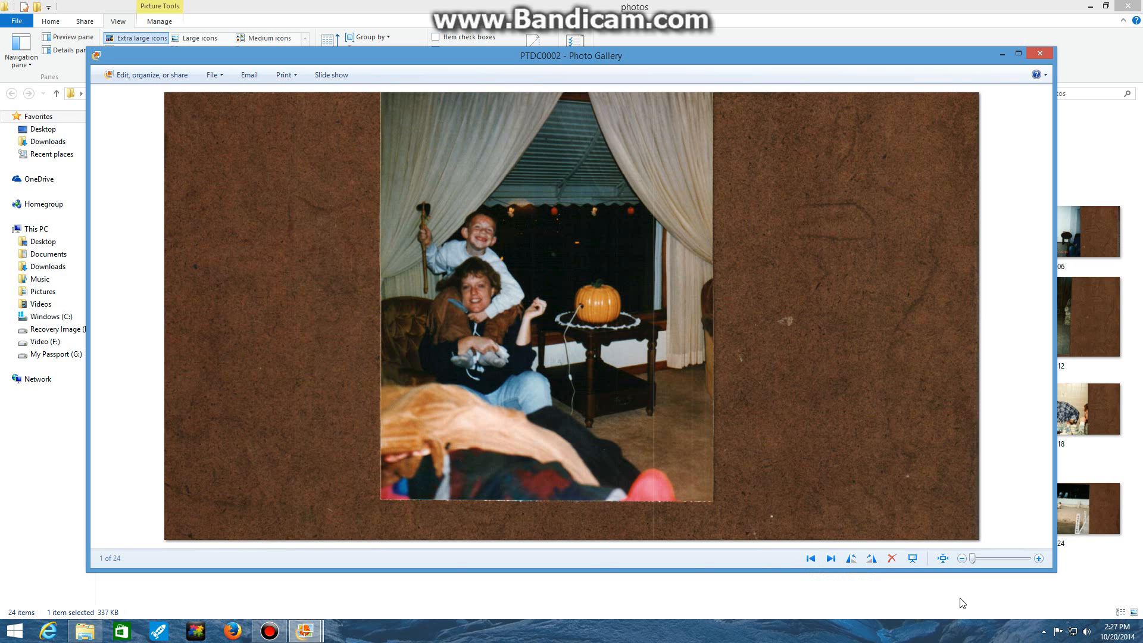
click(830, 558)
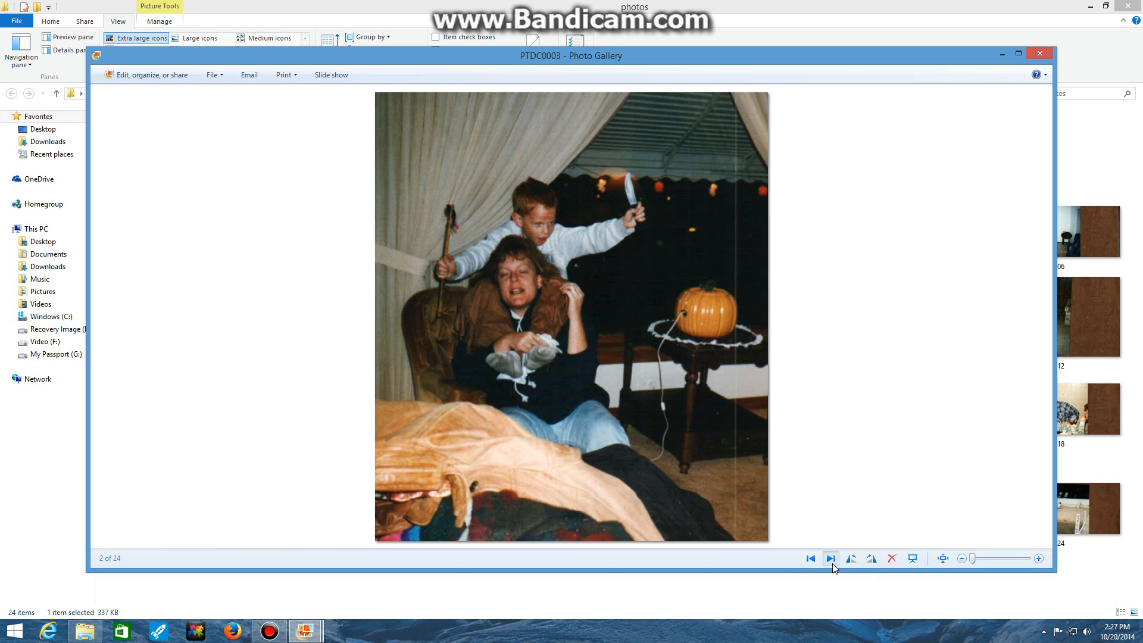
click(809, 558)
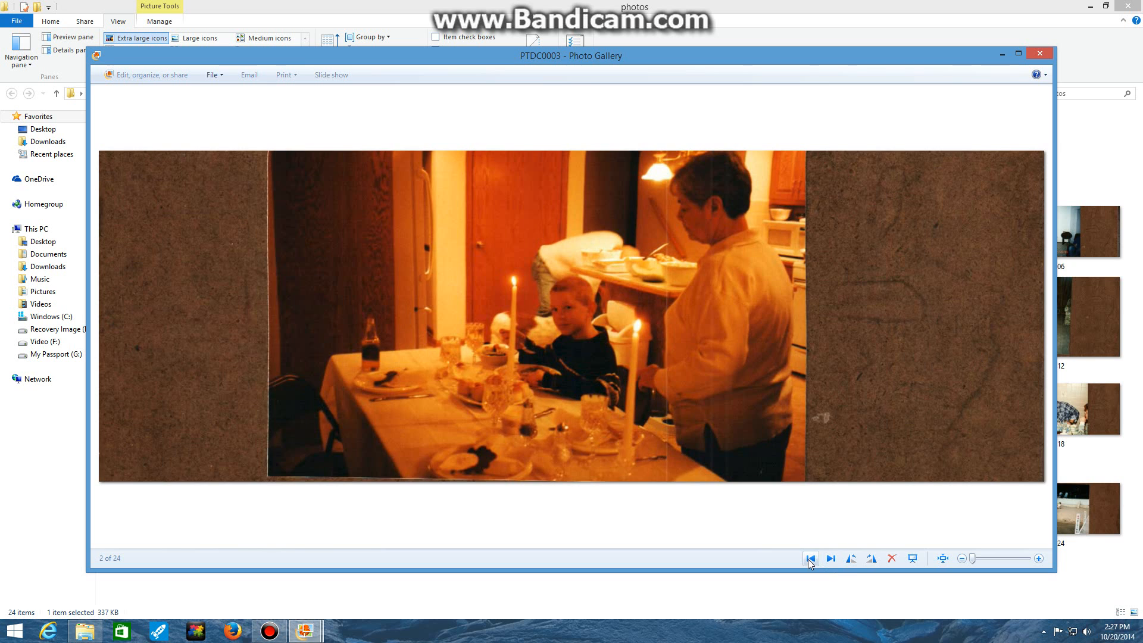
click(811, 559)
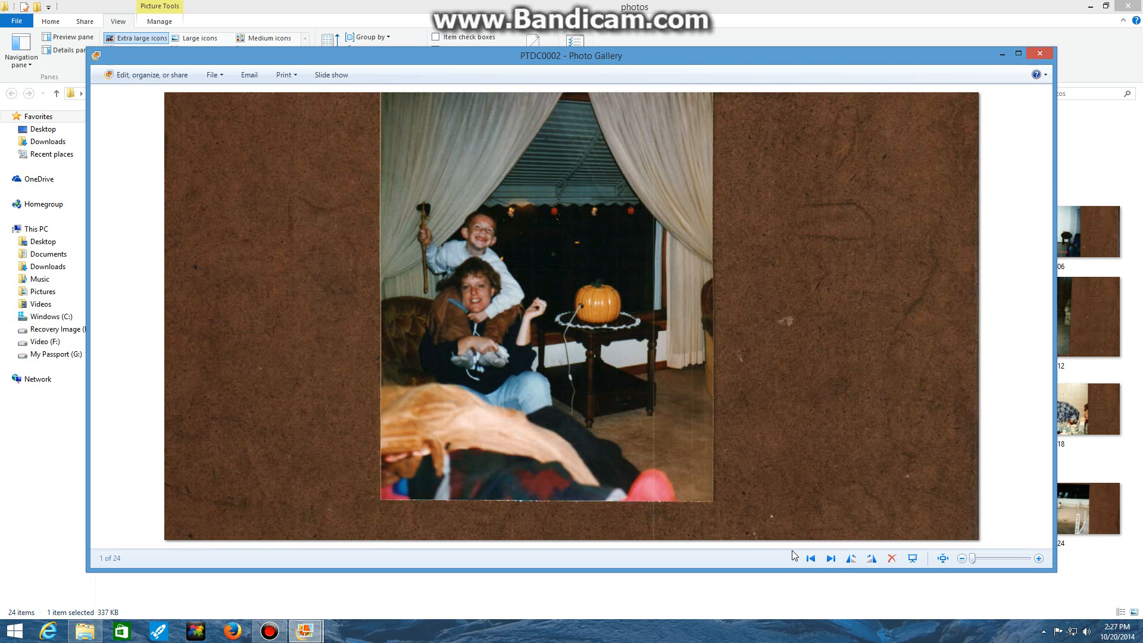
mouse_move(847, 552)
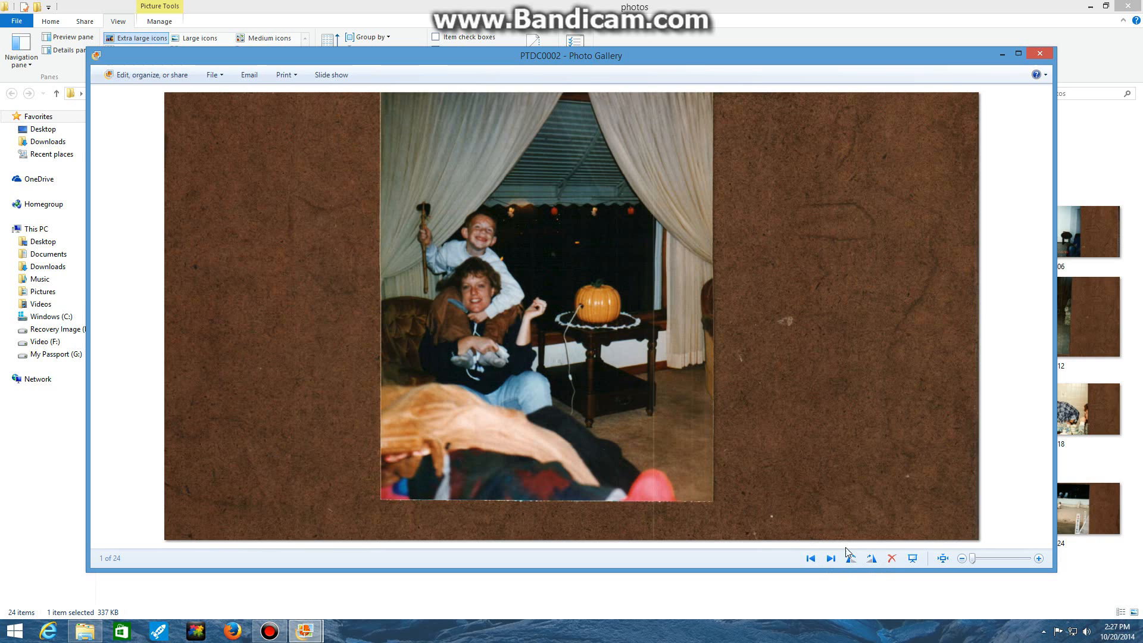
mouse_move(851, 558)
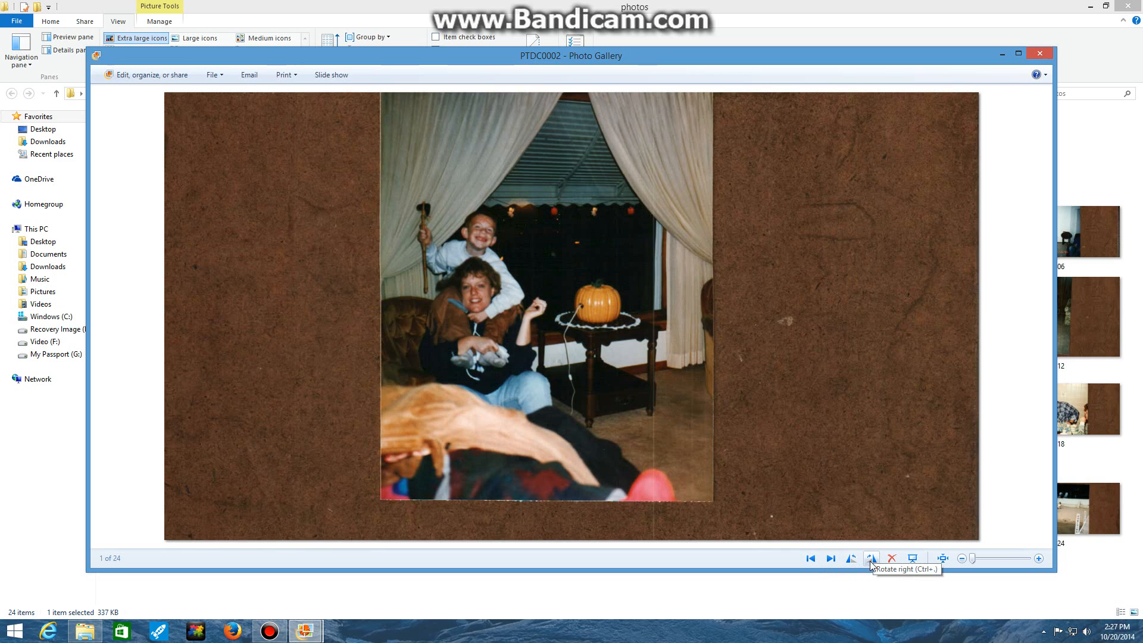
mouse_move(535, 275)
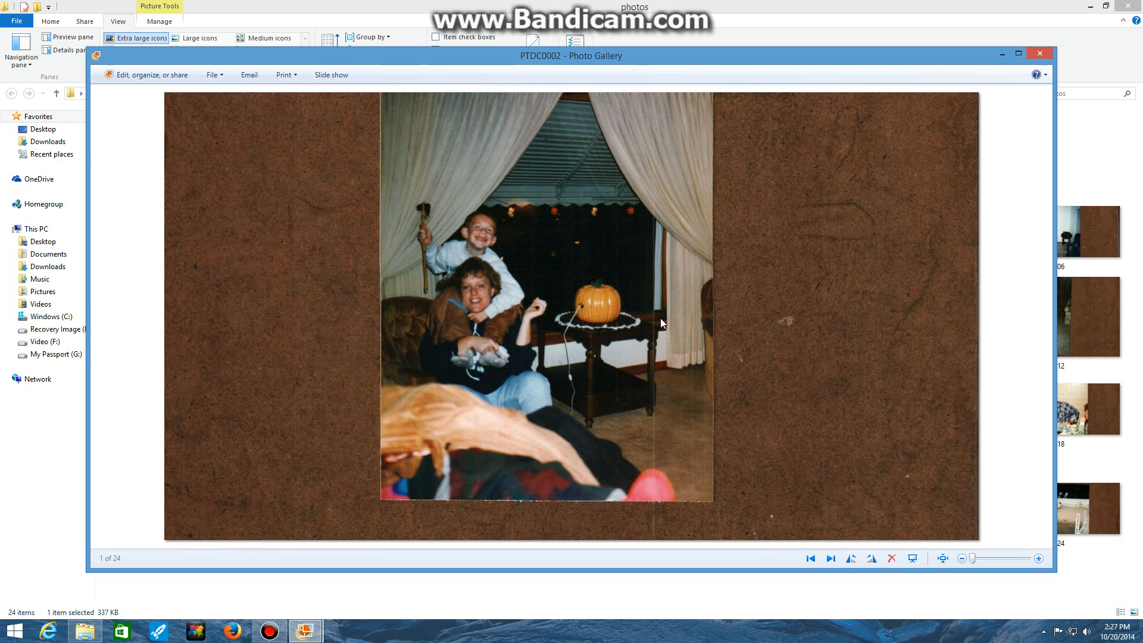
mouse_move(233, 161)
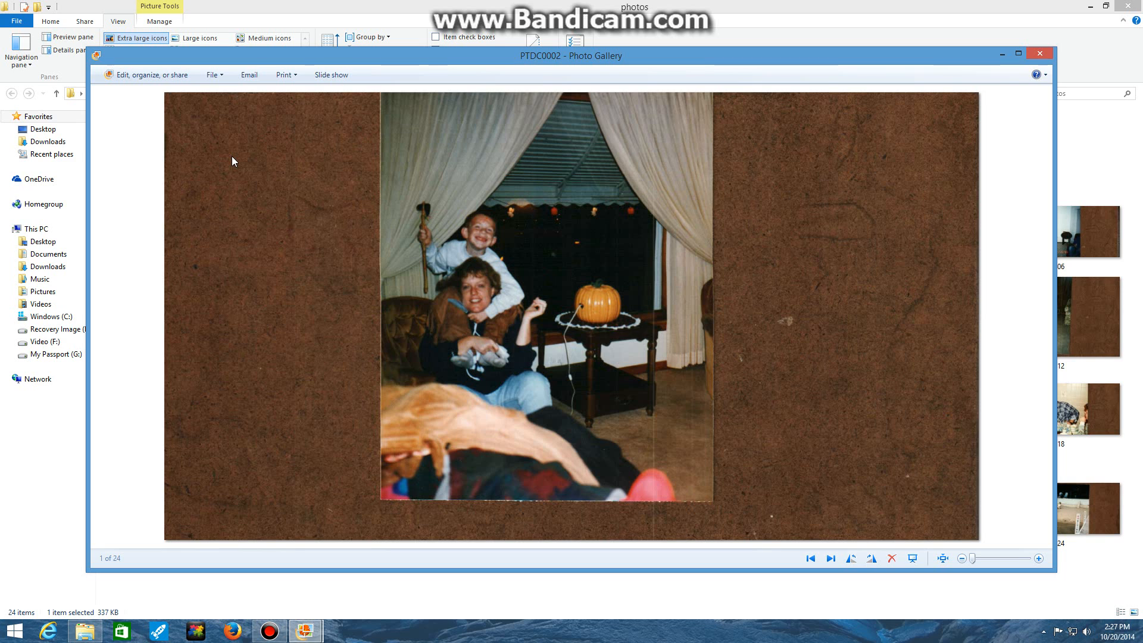
mouse_move(863, 221)
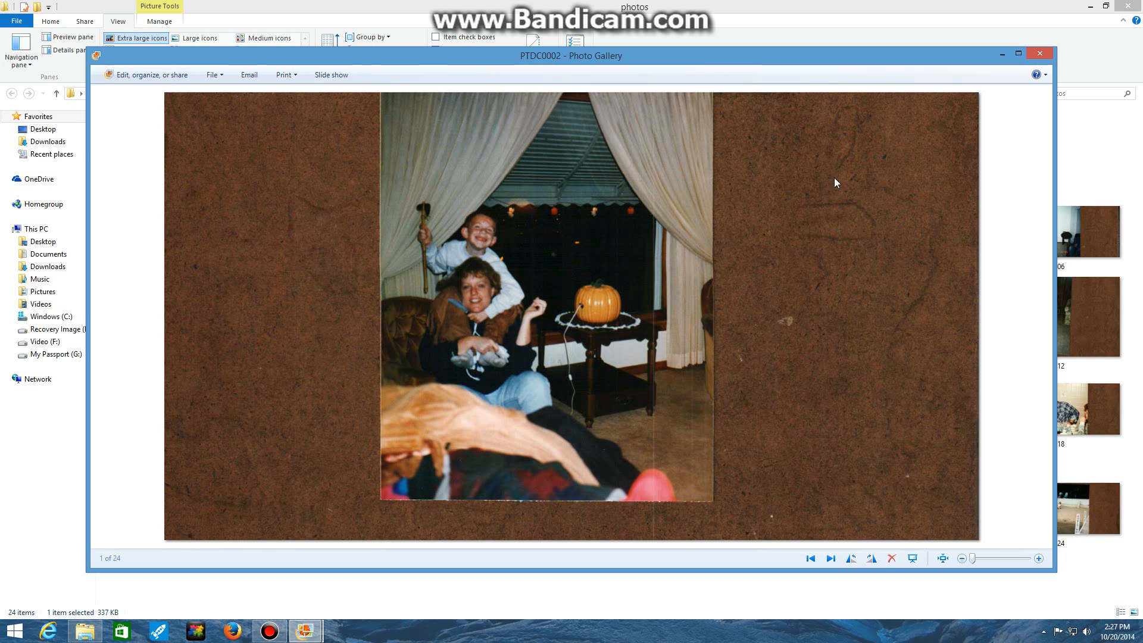
mouse_move(568, 215)
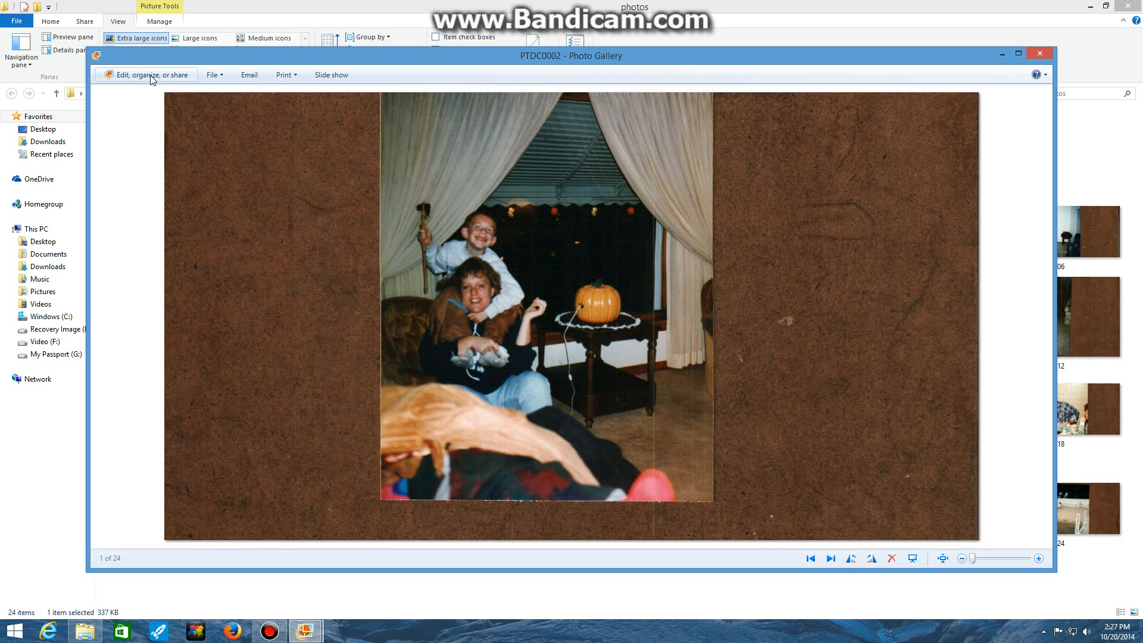
mouse_move(146, 75)
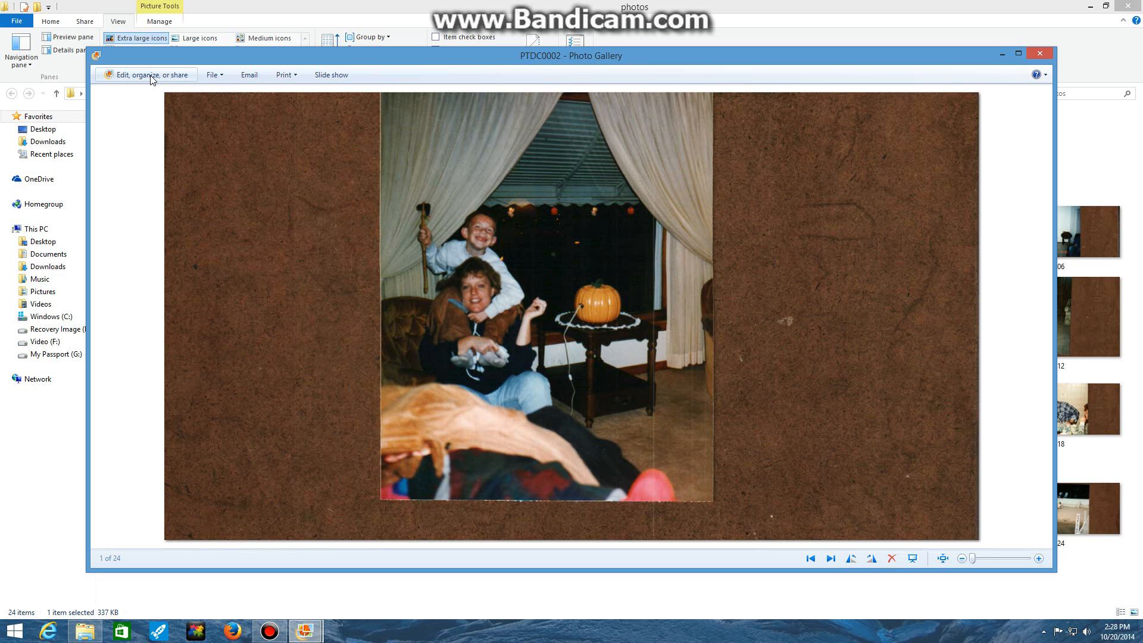
Return to the Photo Gallery library of 24 January 2009 photos.
click(145, 74)
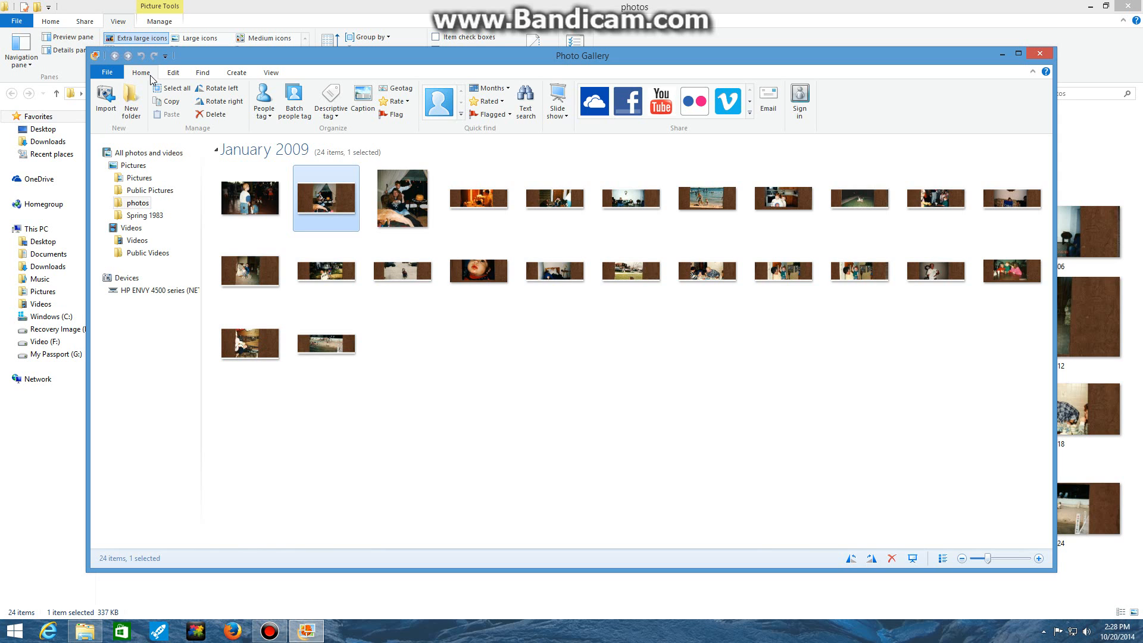
mouse_move(469, 369)
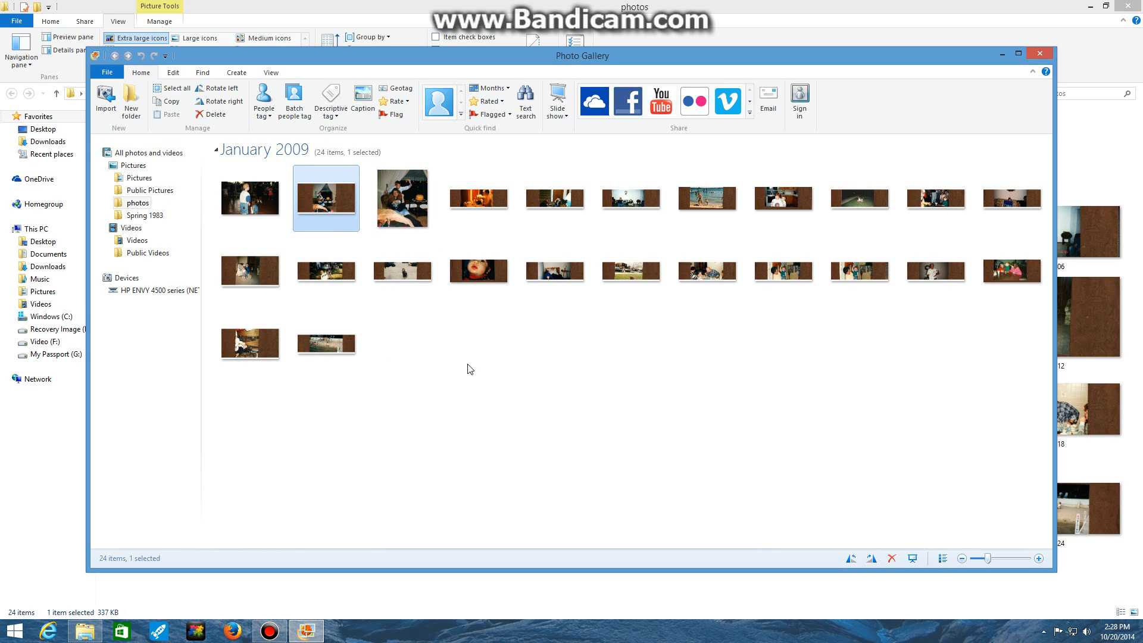
mouse_move(326, 269)
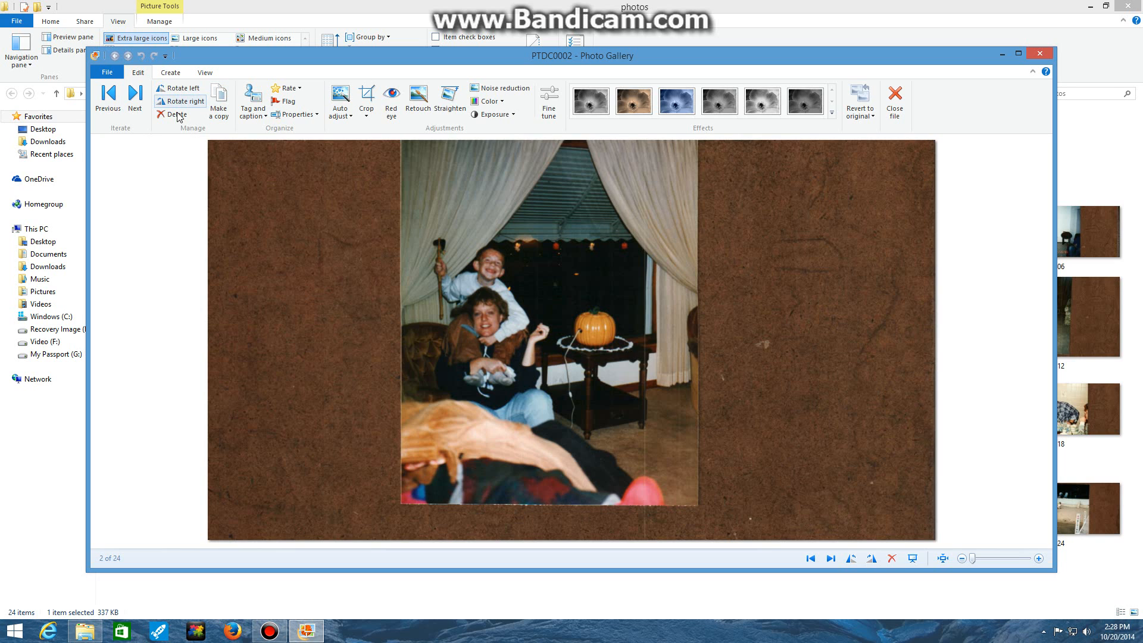
mouse_move(240, 124)
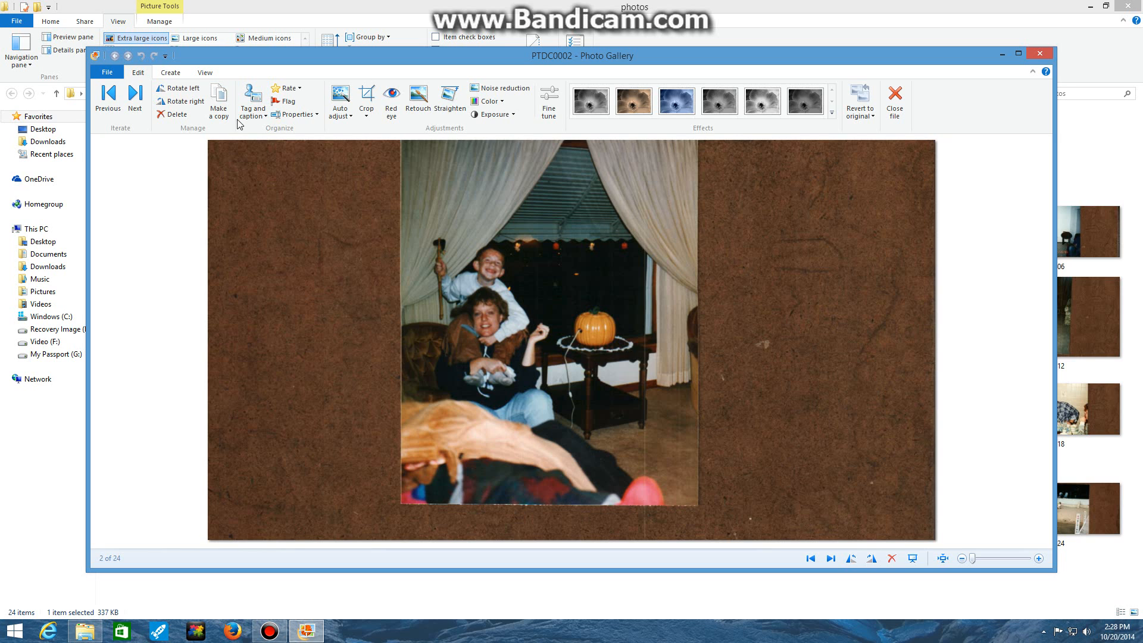
mouse_move(257, 127)
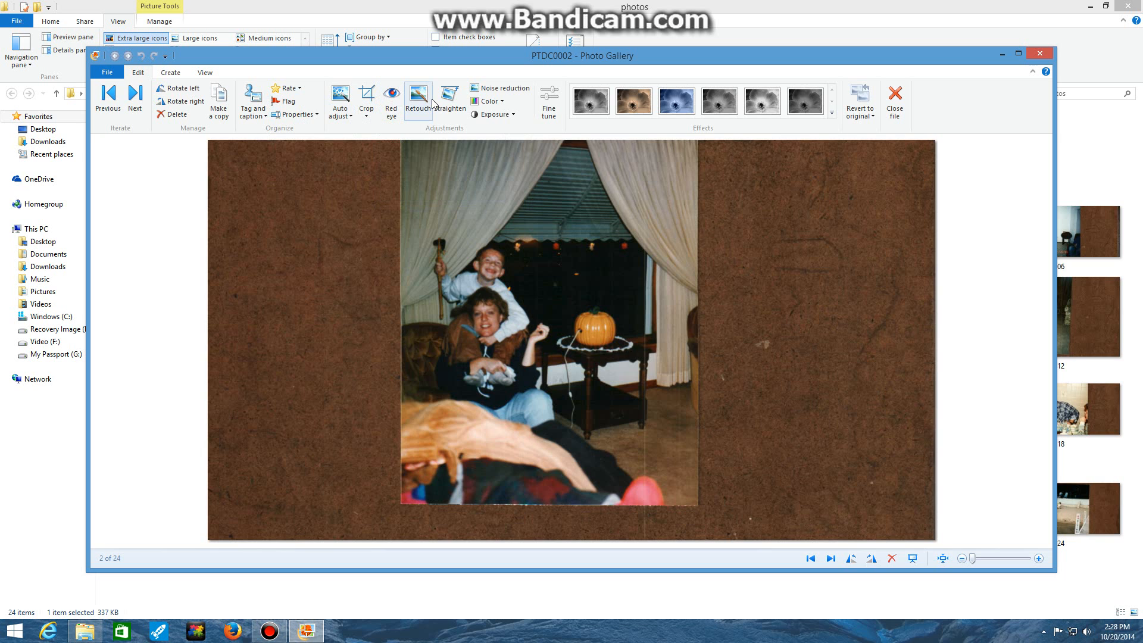
mouse_move(503, 175)
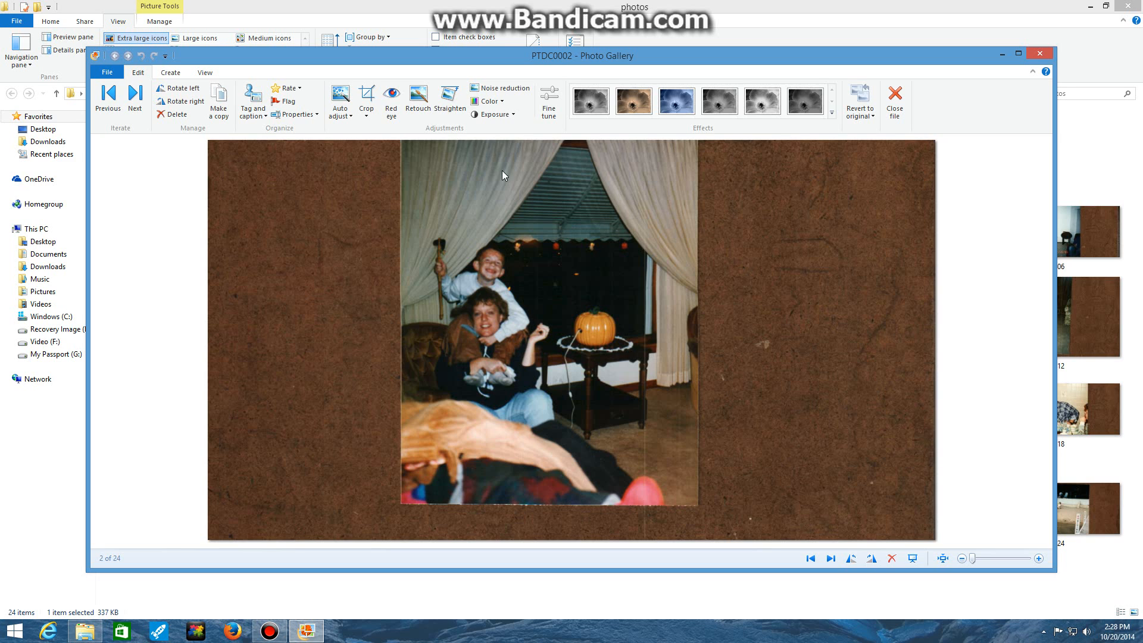
mouse_move(570, 256)
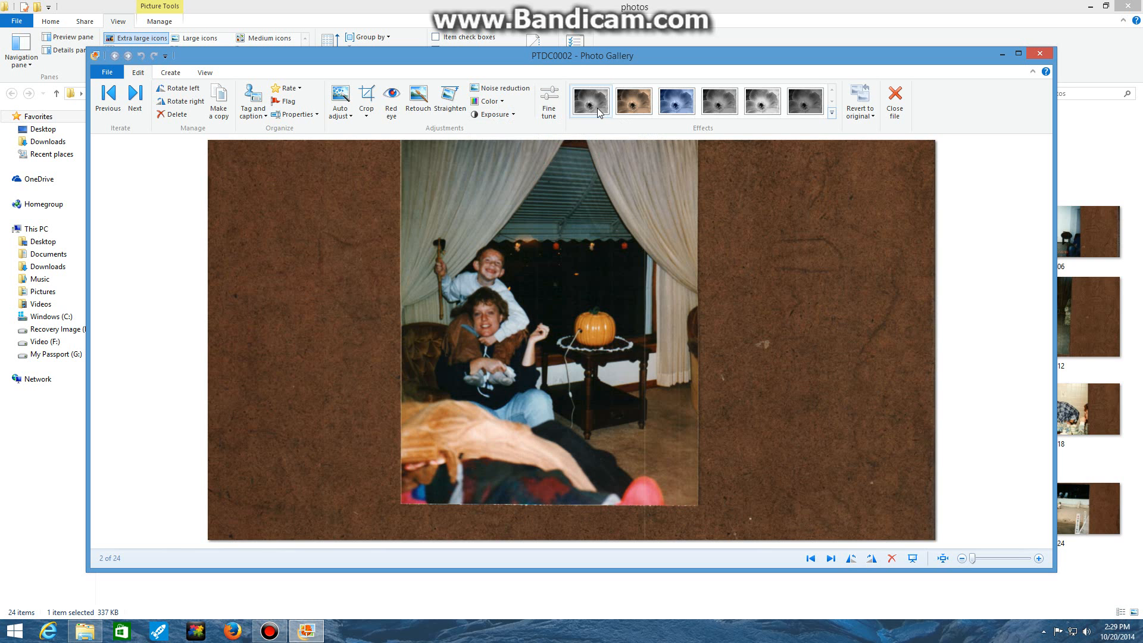
Open PTDC0002 in Photo Gallery's Edit view.
click(675, 101)
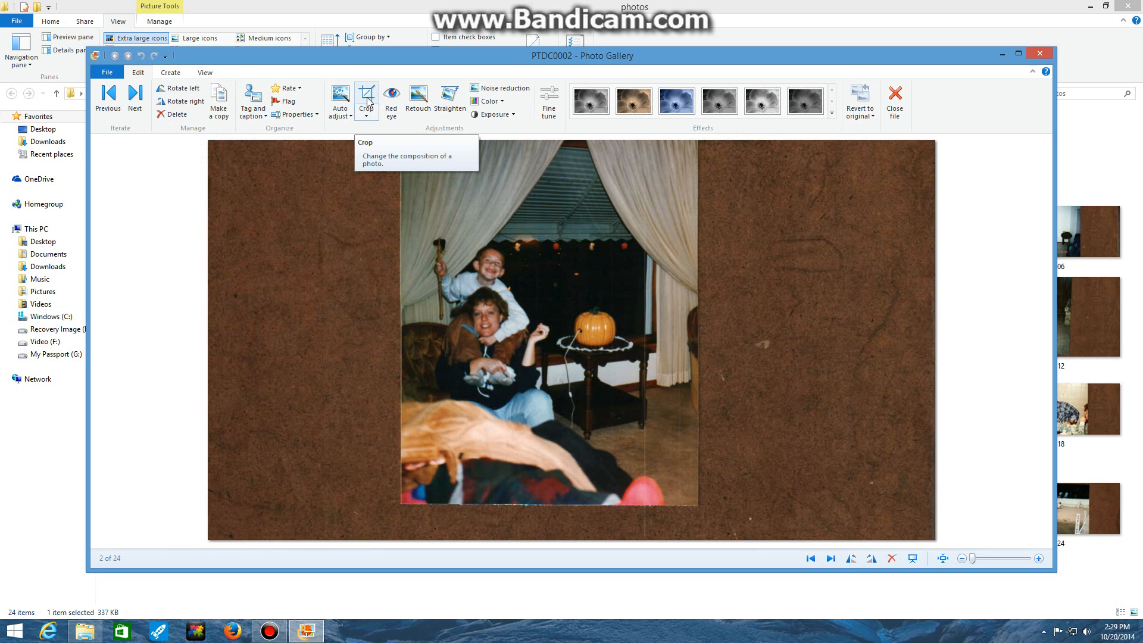
Crop PTDC0002, fitting the frame's top, bottom-right and right edges to the snapshot.
click(365, 97)
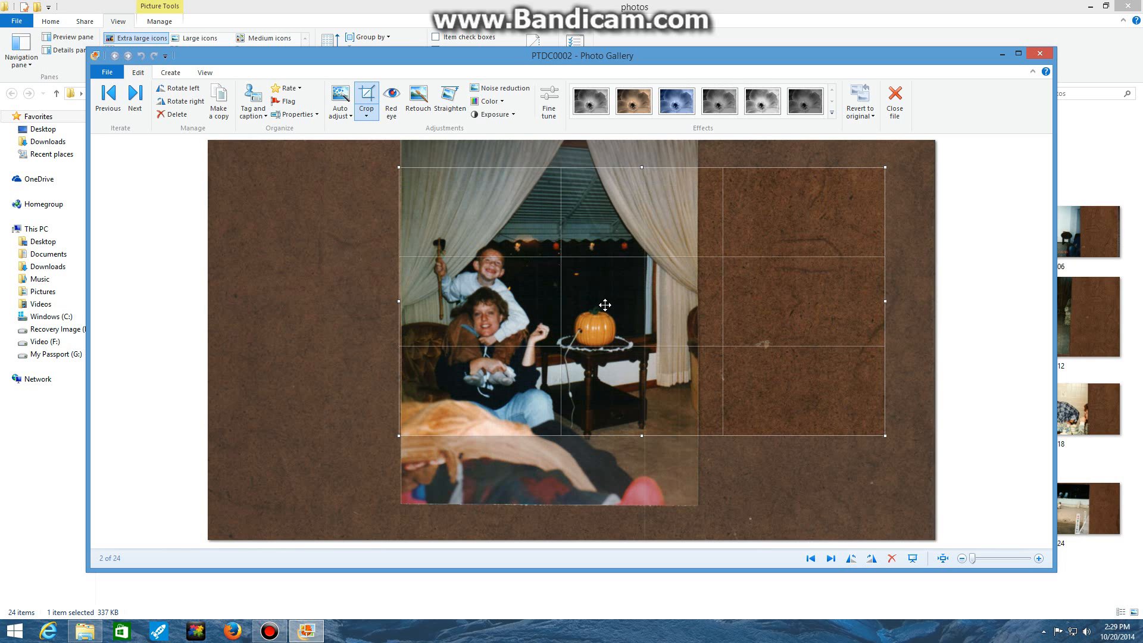
drag(604, 305, 609, 287)
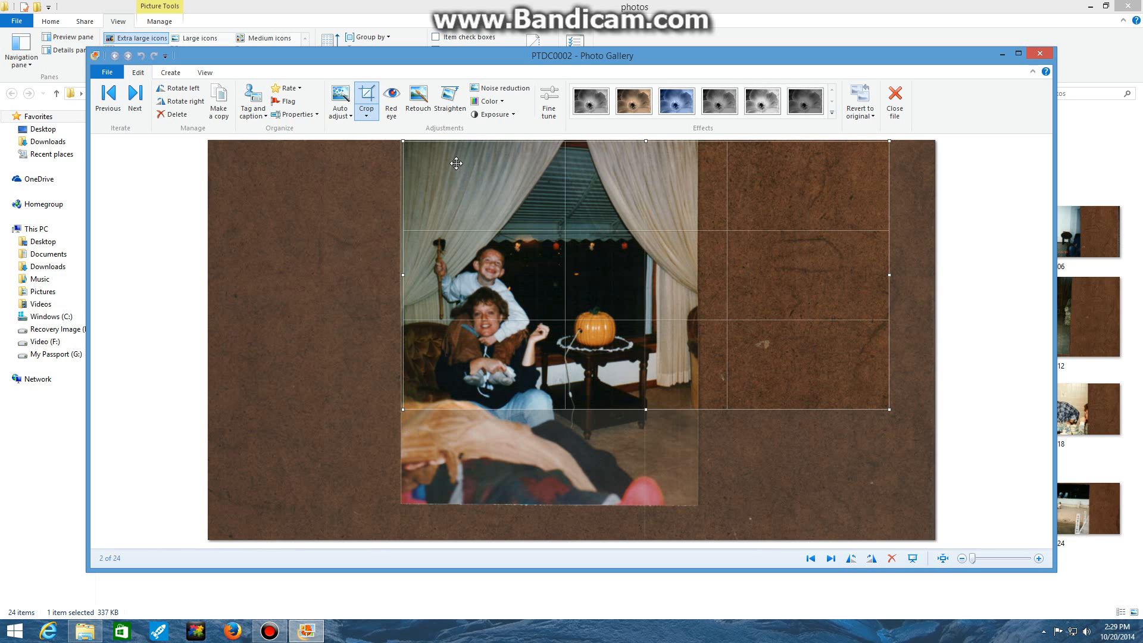
mouse_move(675, 150)
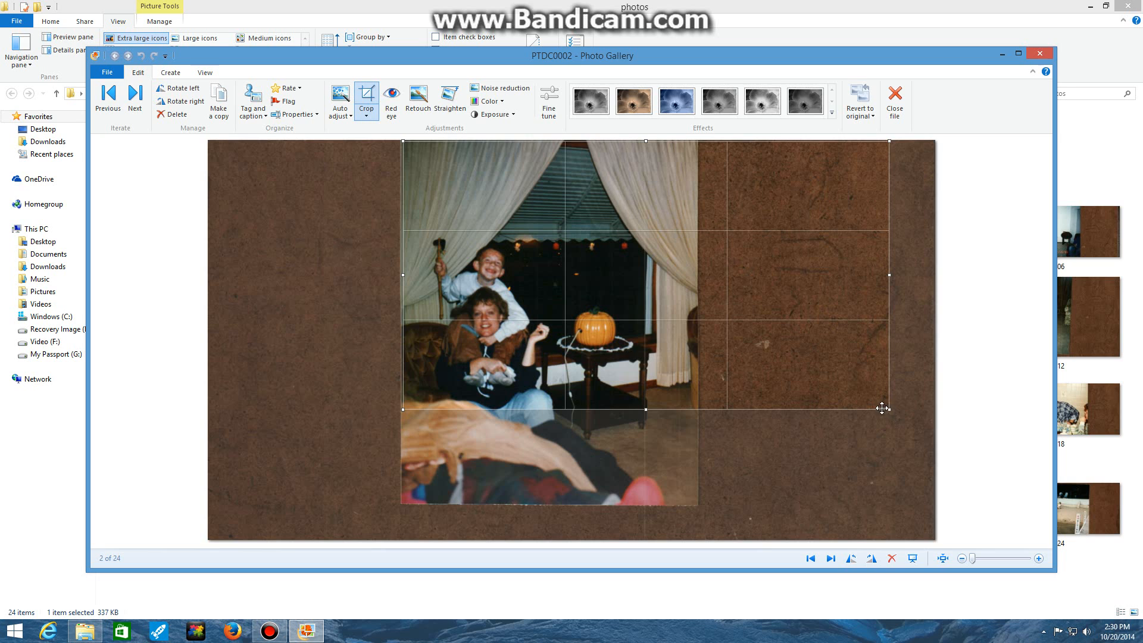
mouse_move(868, 409)
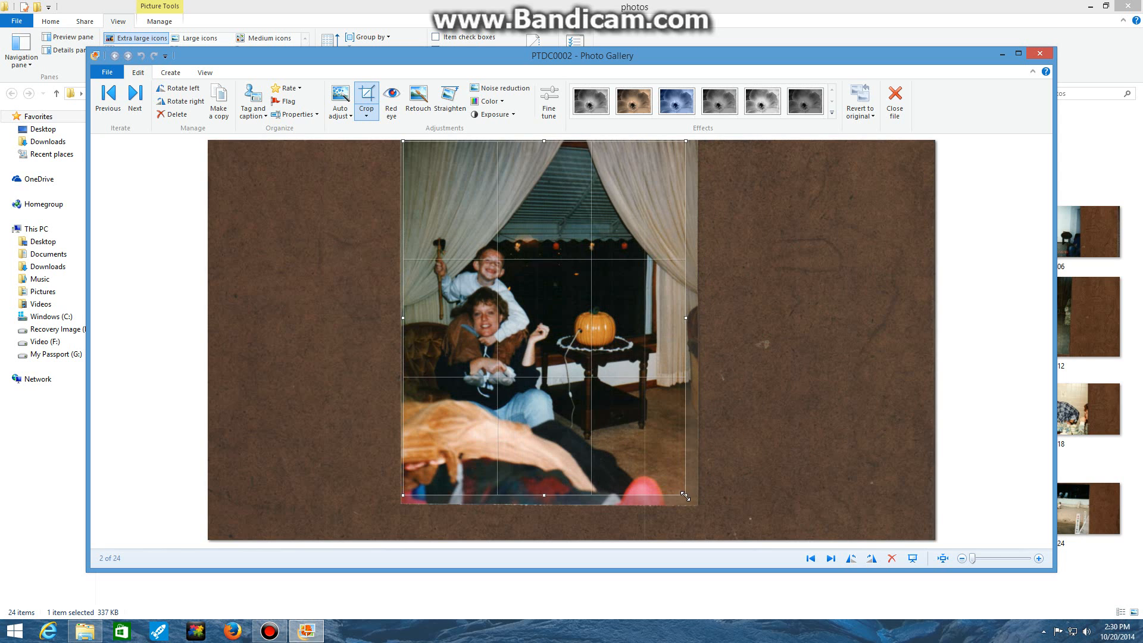
drag(685, 318, 696, 318)
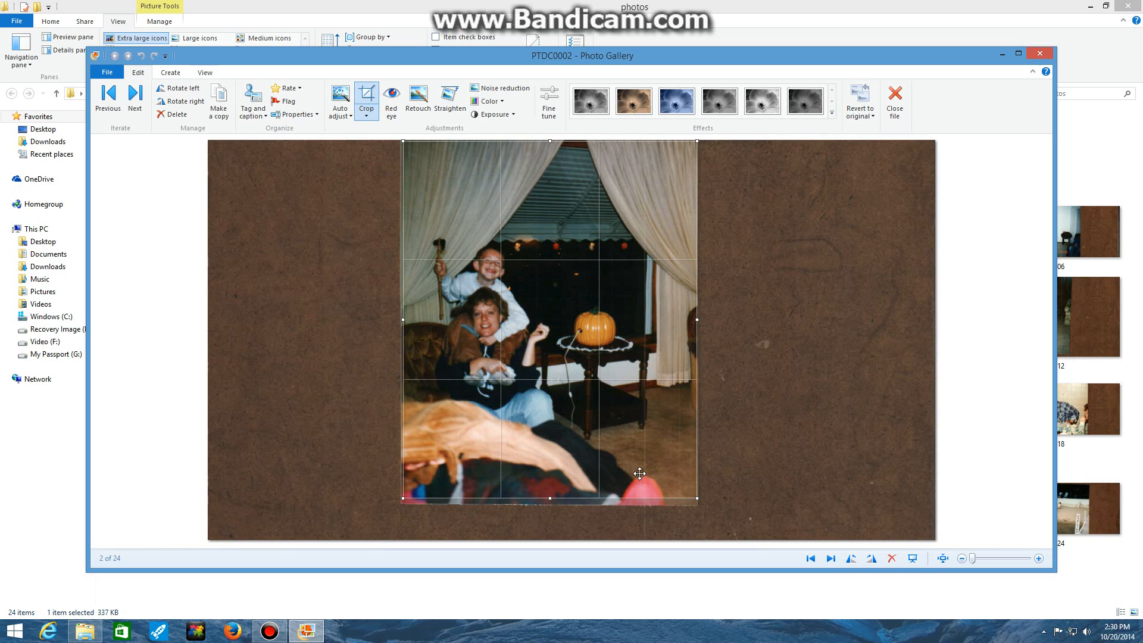
mouse_move(698, 319)
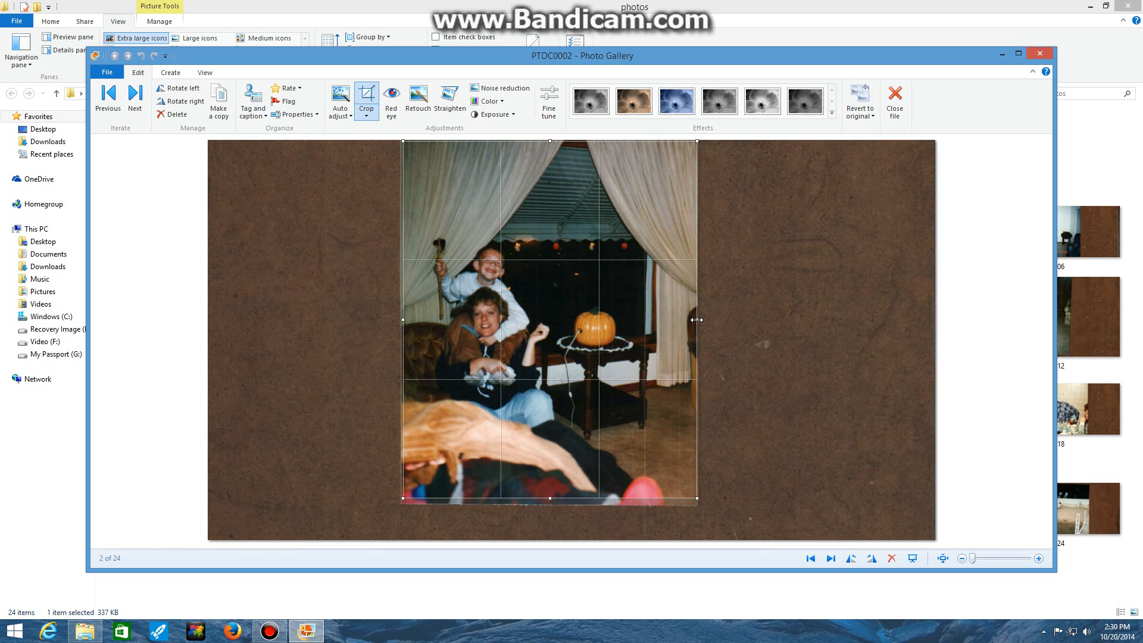
drag(698, 319, 695, 321)
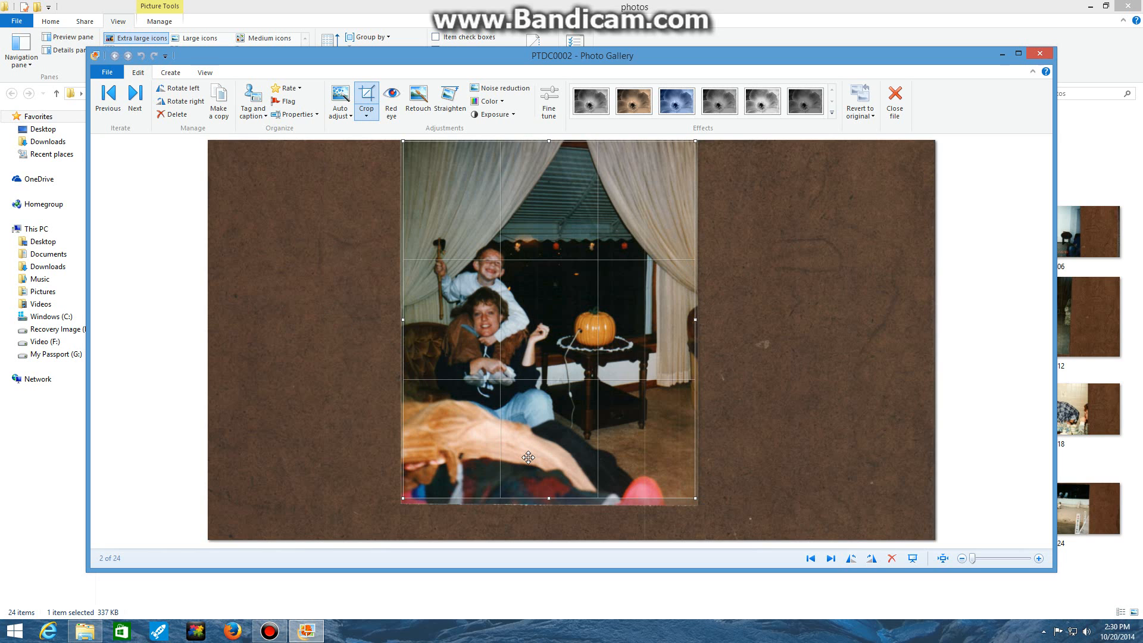
mouse_move(504, 350)
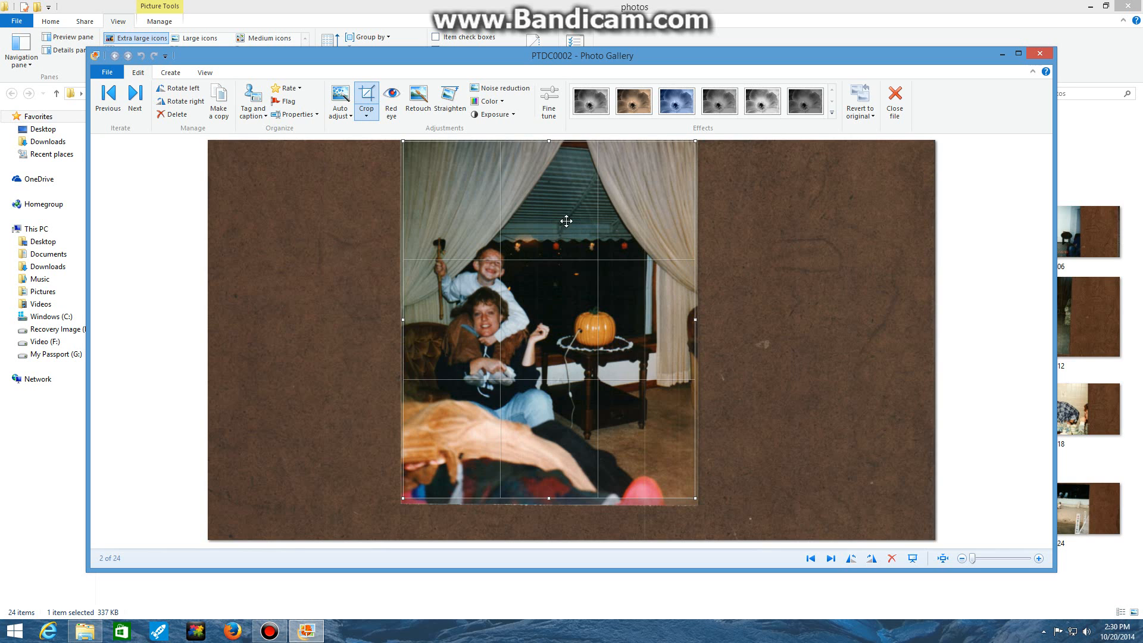
mouse_move(554, 263)
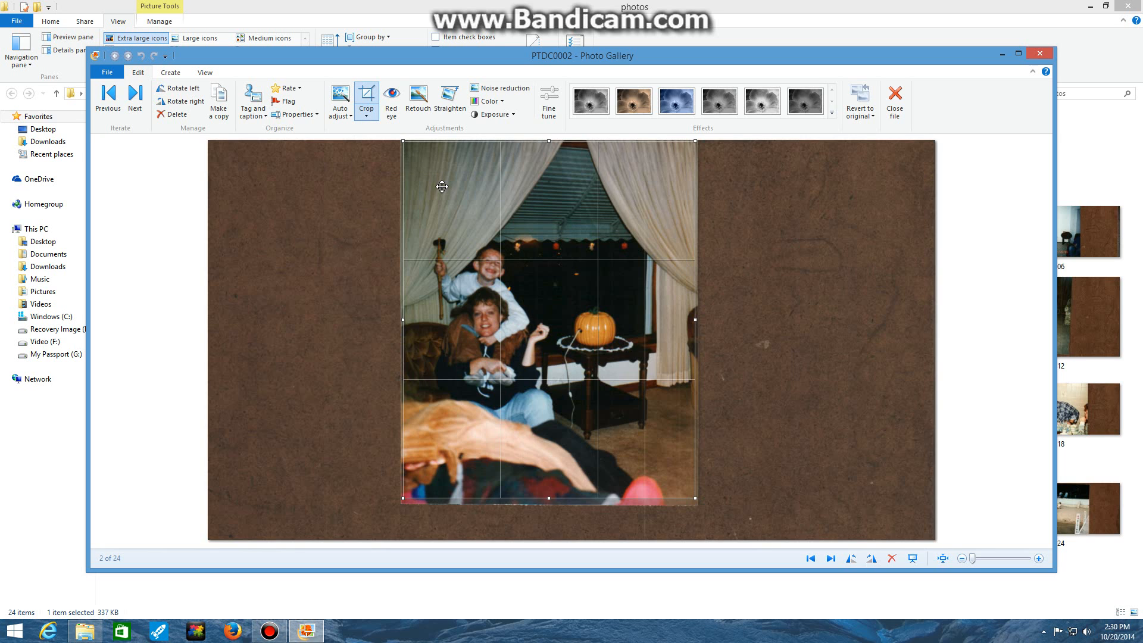
mouse_move(366, 96)
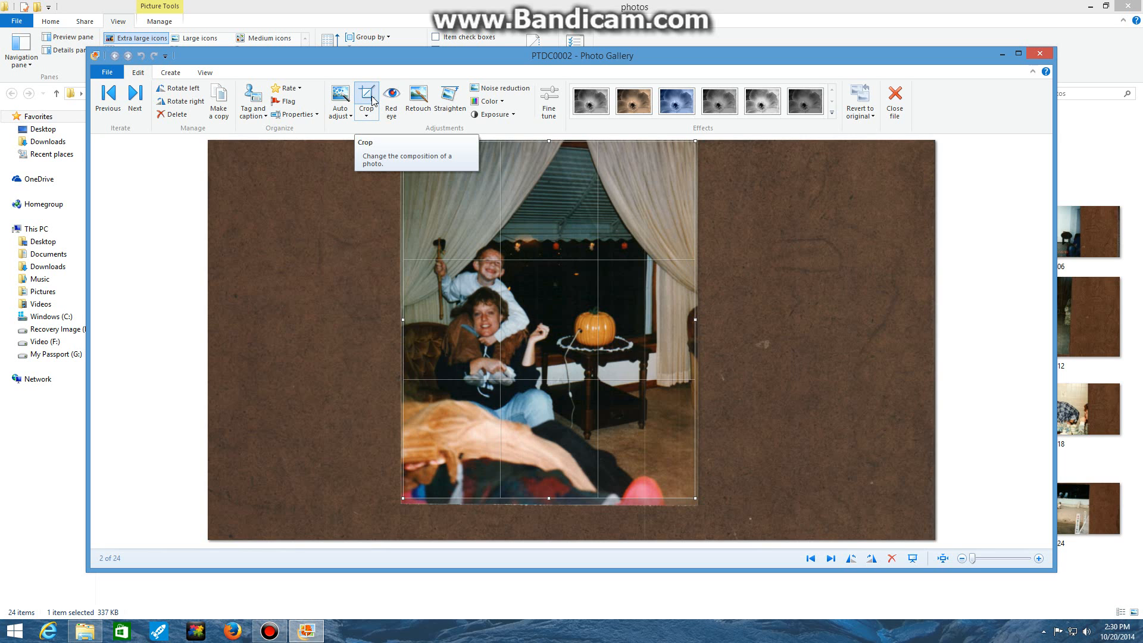
Apply the crop to PTDC0002, removing the brown backing.
click(367, 96)
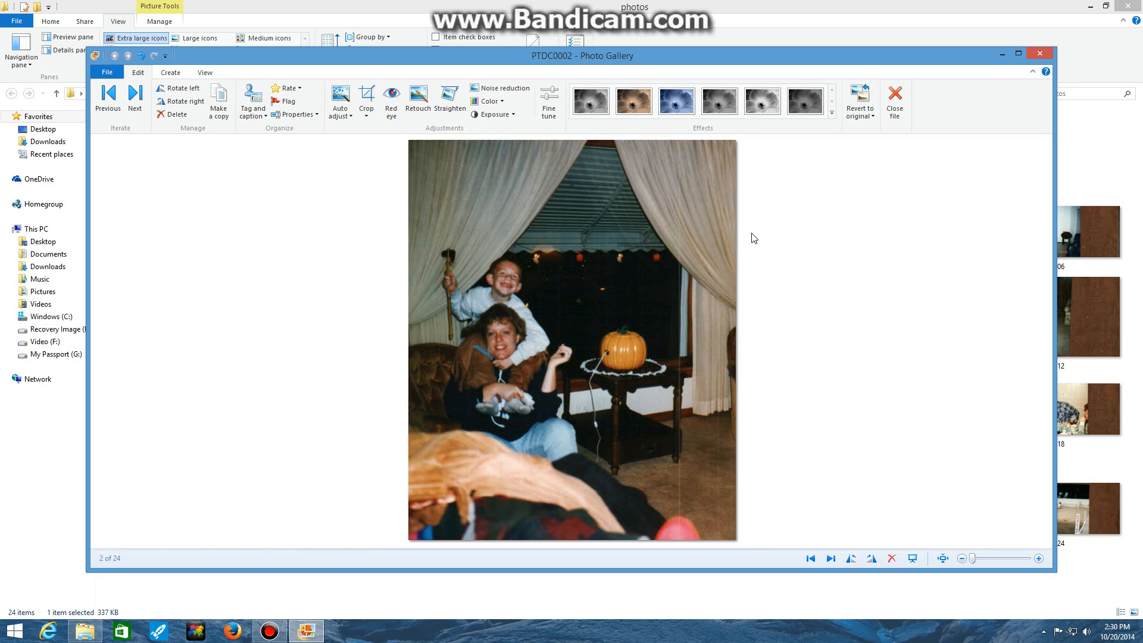
mouse_move(780, 322)
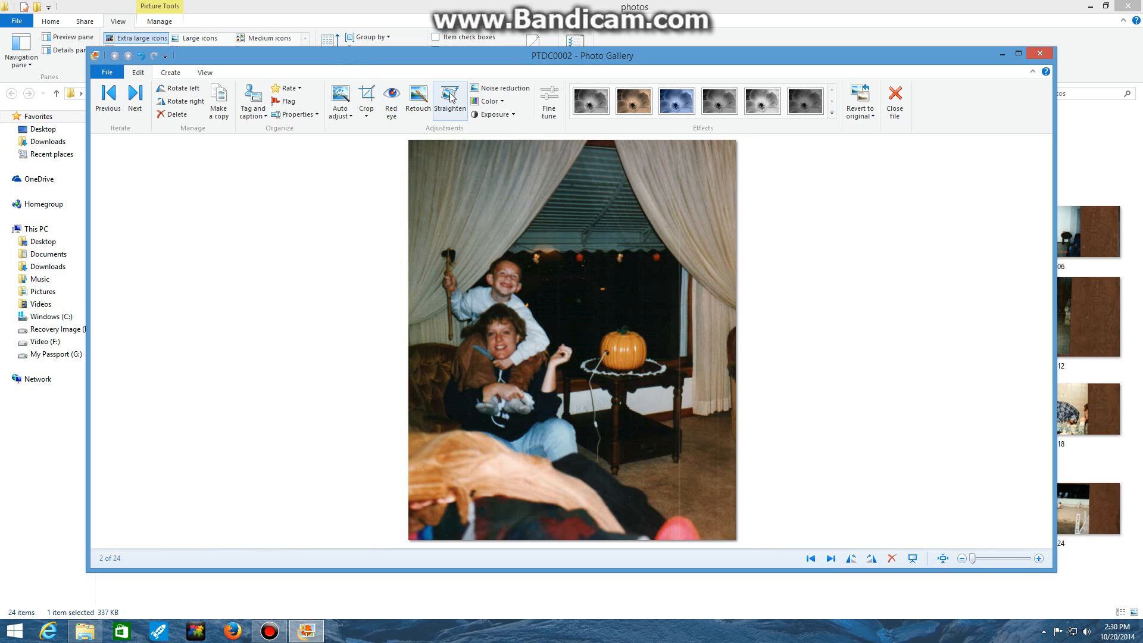
mouse_move(450, 98)
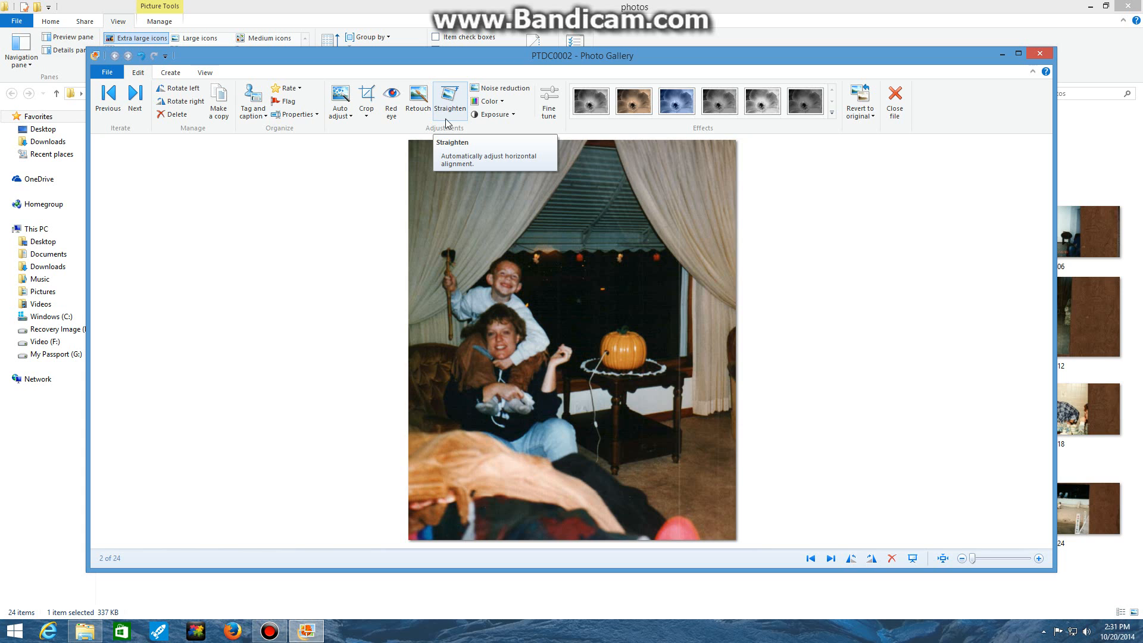
mouse_move(420, 190)
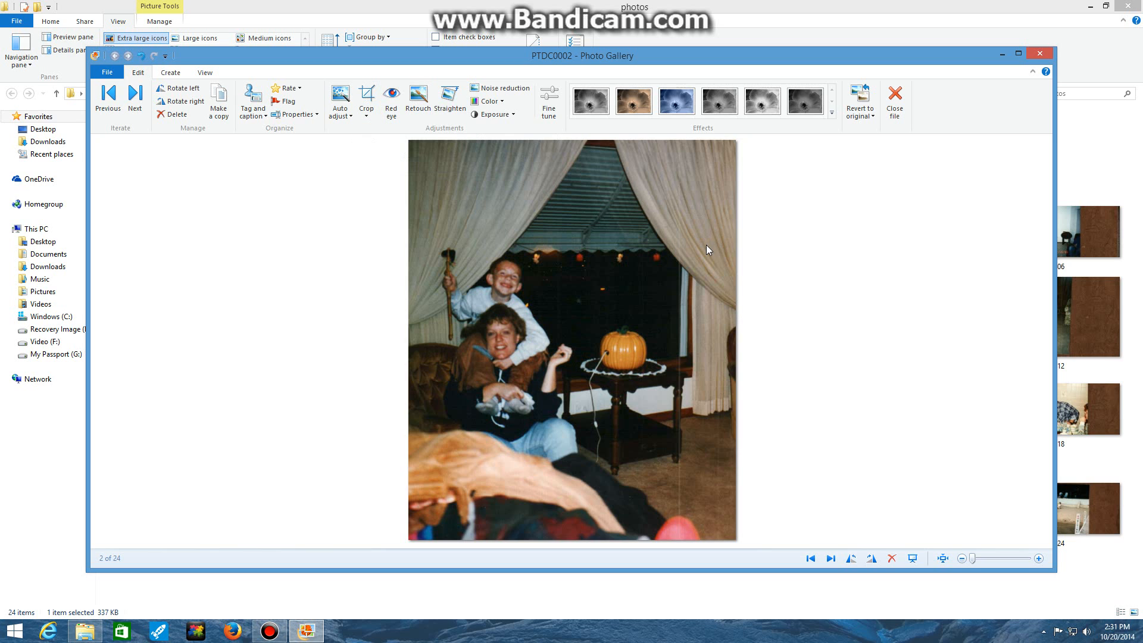
mouse_move(887, 297)
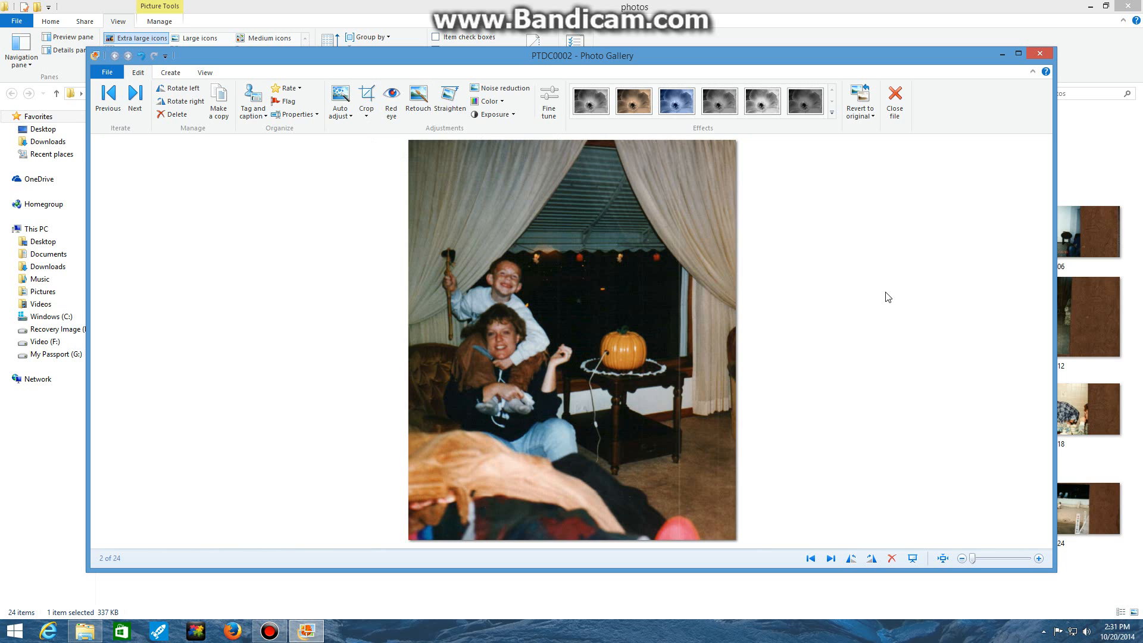
mouse_move(414, 73)
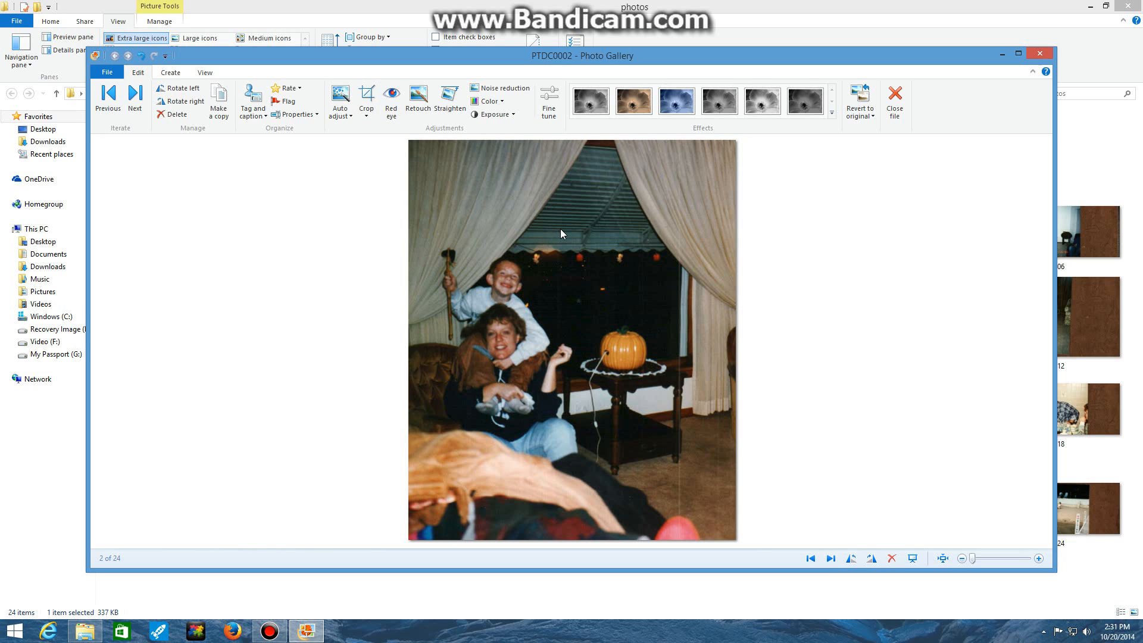
mouse_move(602, 173)
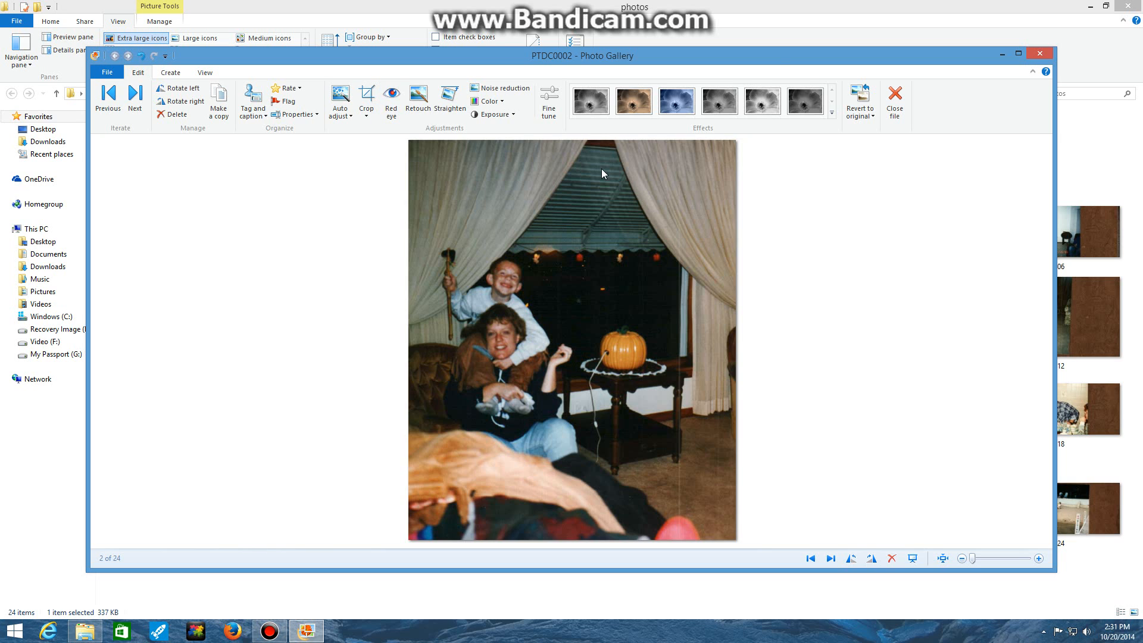
mouse_move(978, 75)
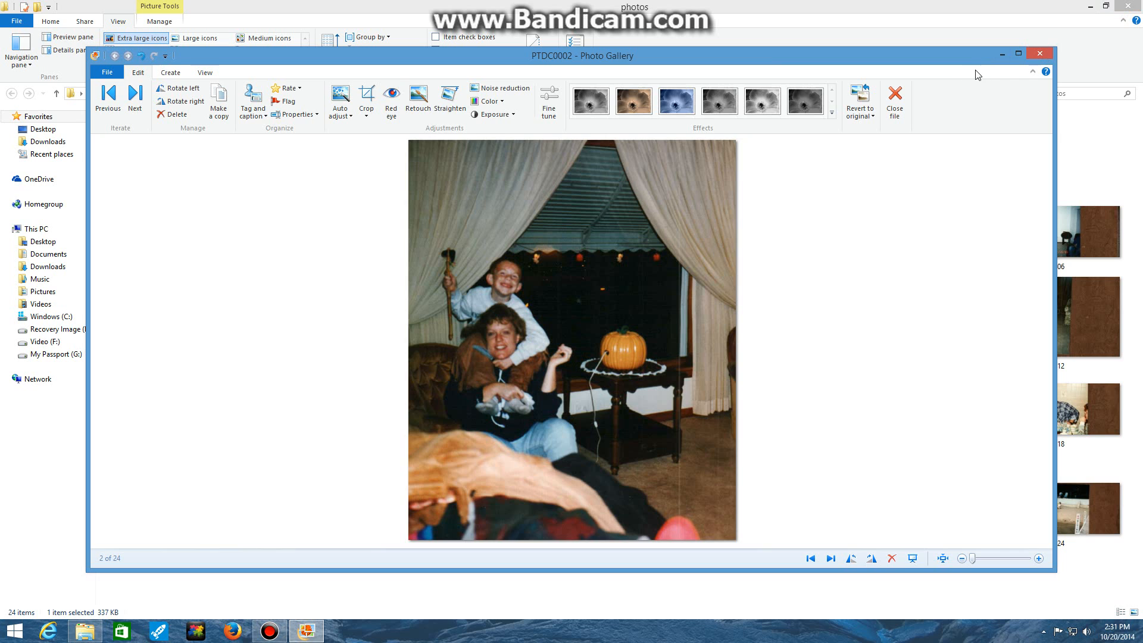
mouse_move(1039, 53)
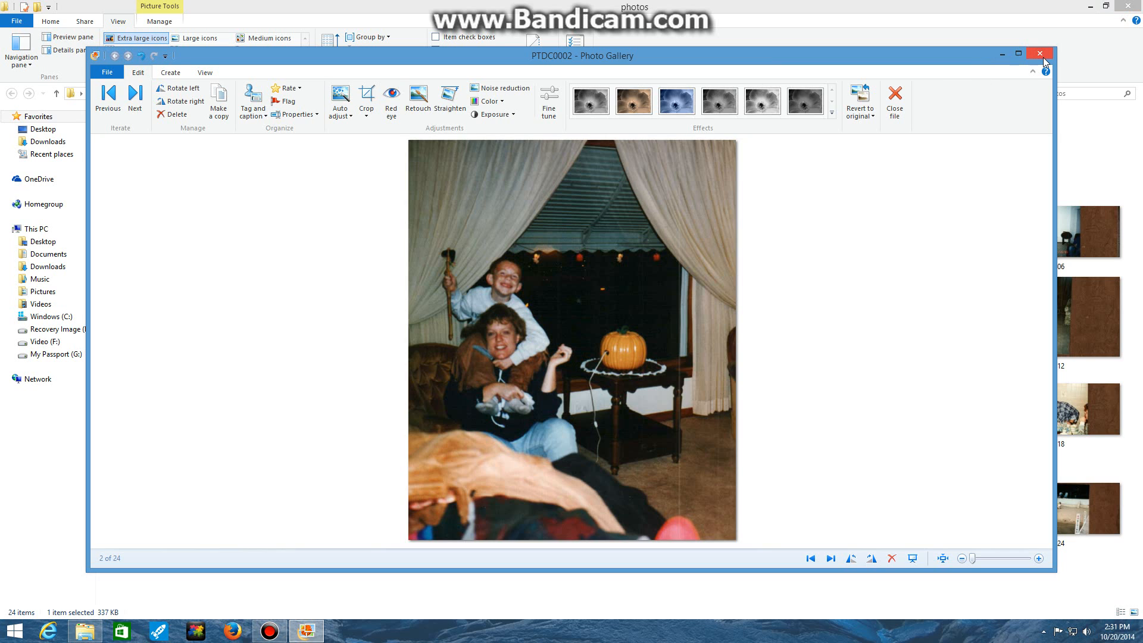
mouse_move(1039, 53)
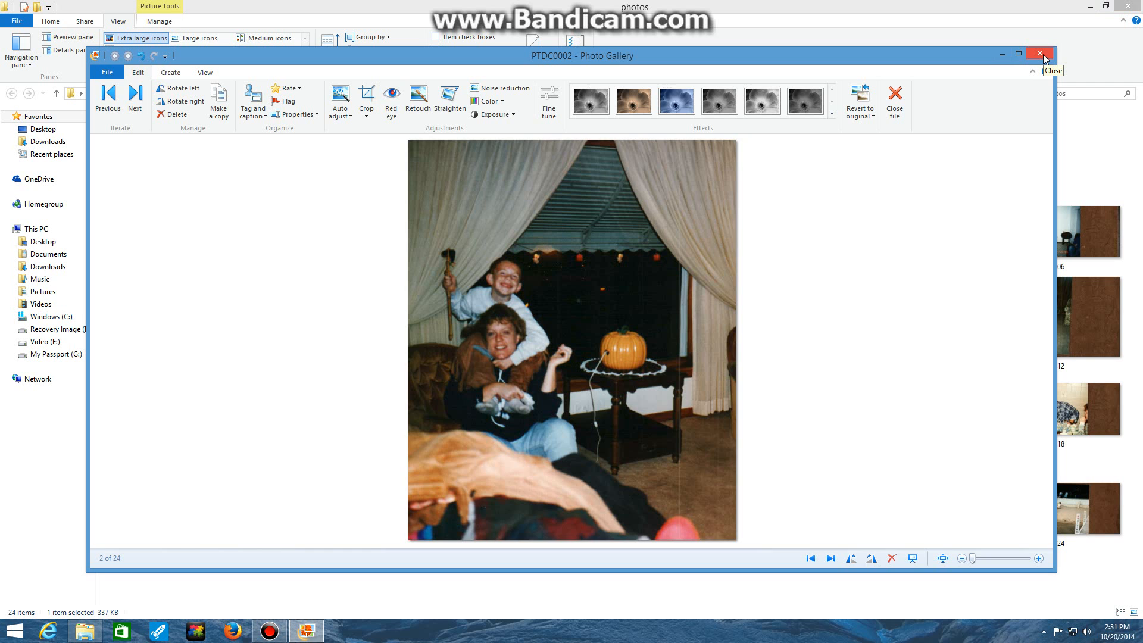
Close Photo Gallery and select the cropped PTDC0002 in the photos folder.
click(1043, 54)
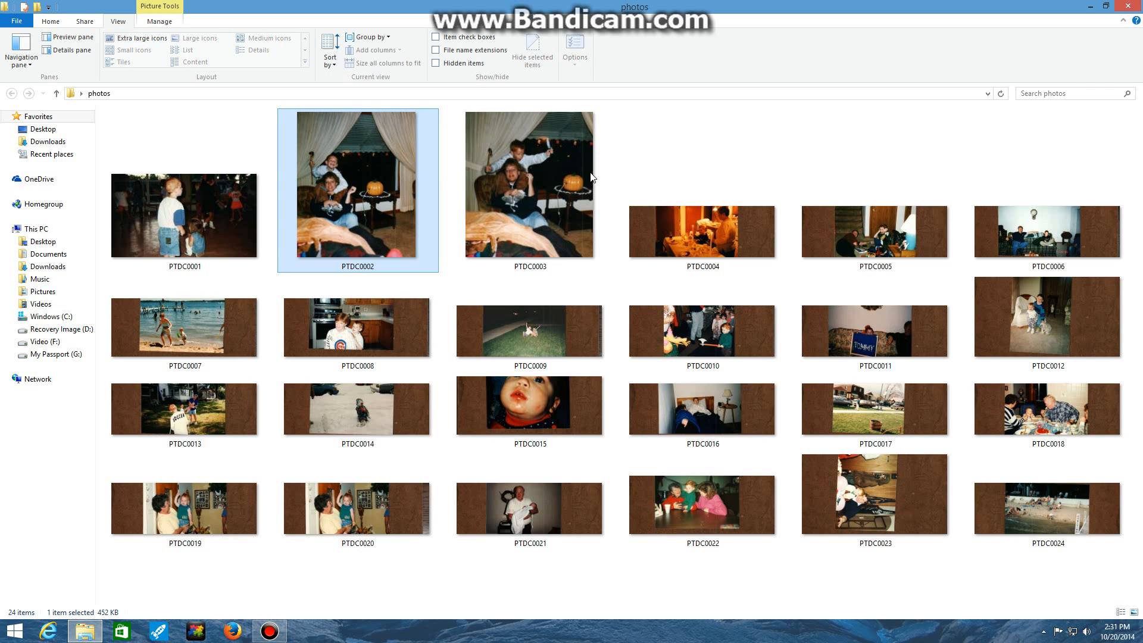
click(139, 37)
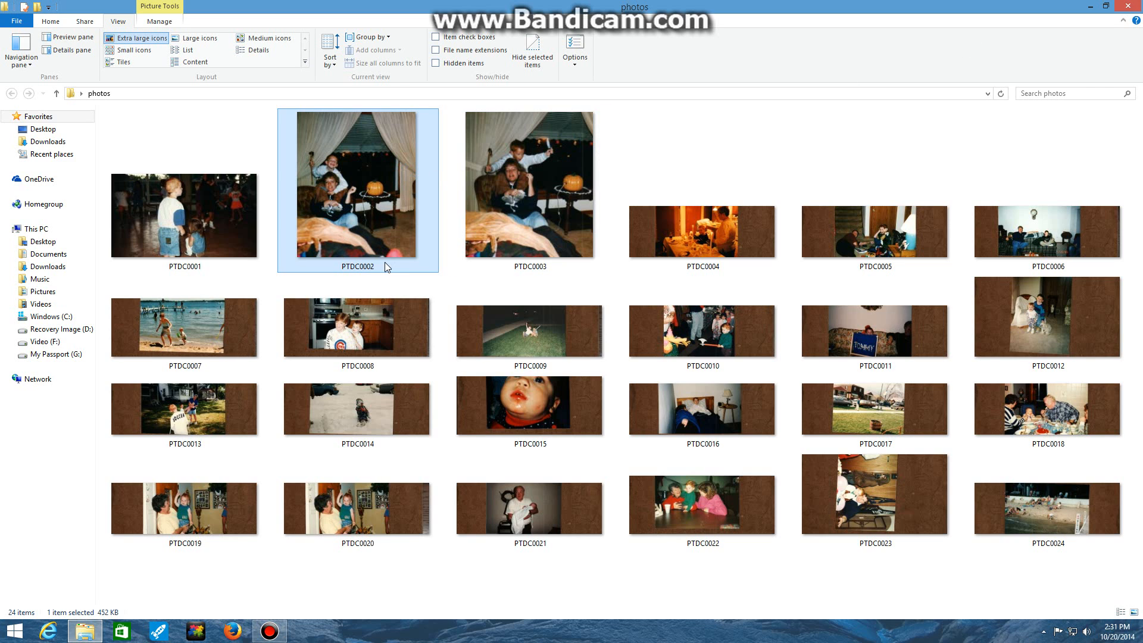
mouse_move(417, 238)
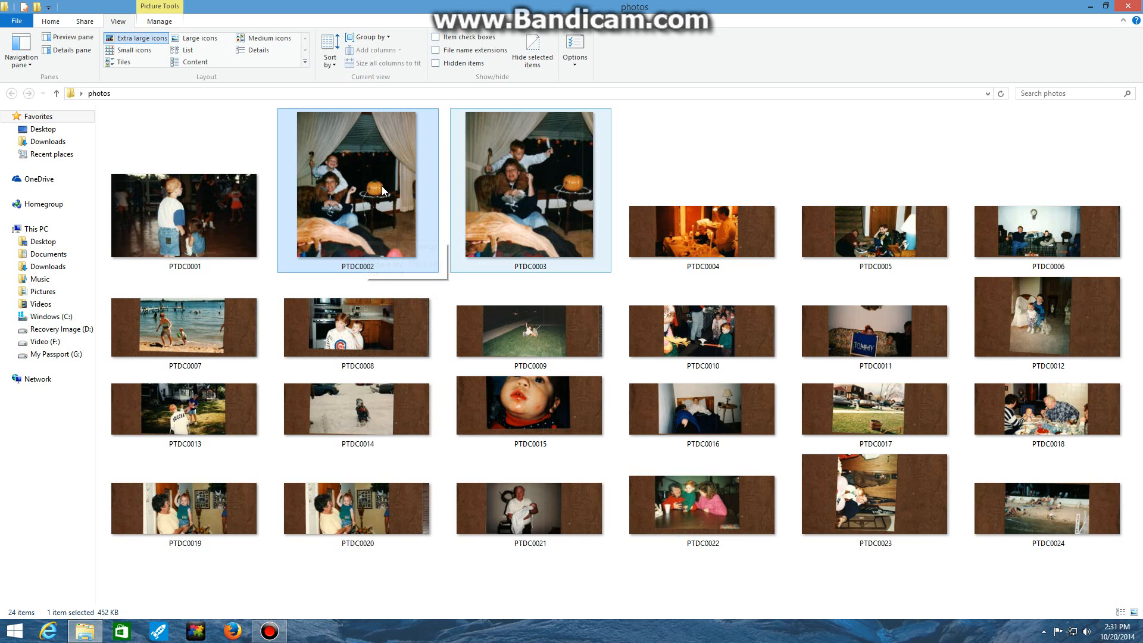
click(356, 184)
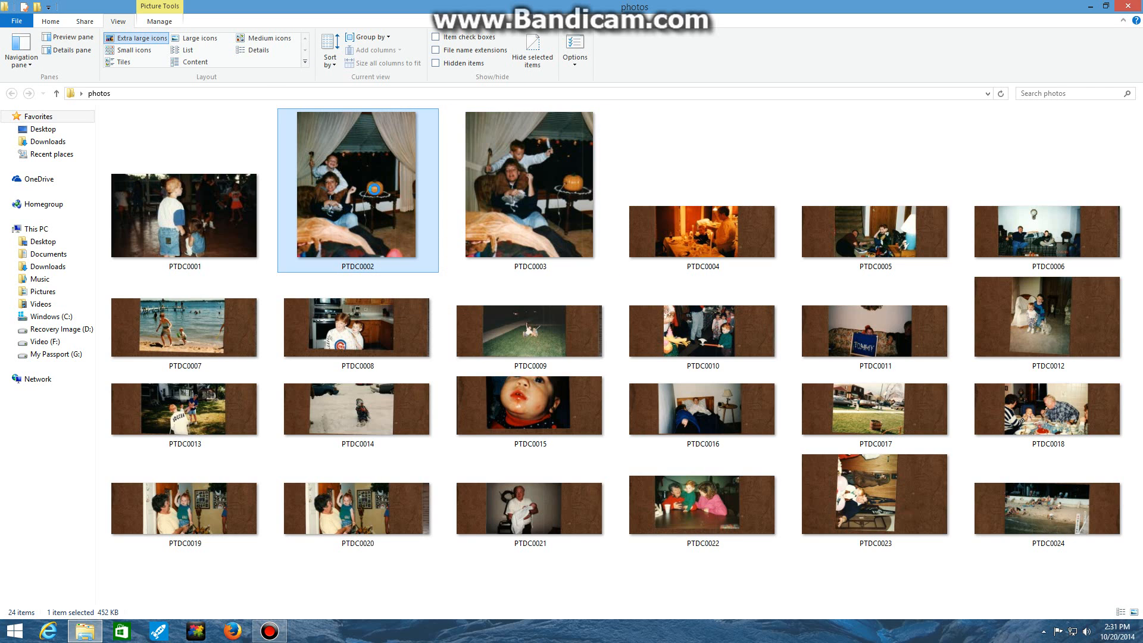
Reopen the cropped PTDC0002 in the Photo Gallery viewer.
double_click(357, 184)
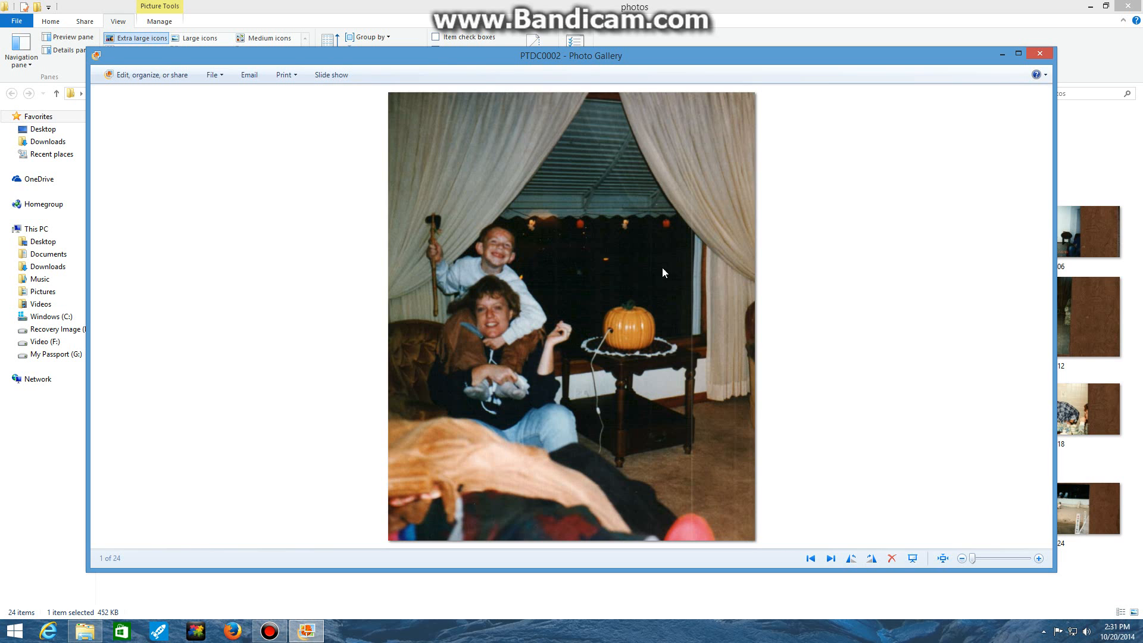
mouse_move(578, 271)
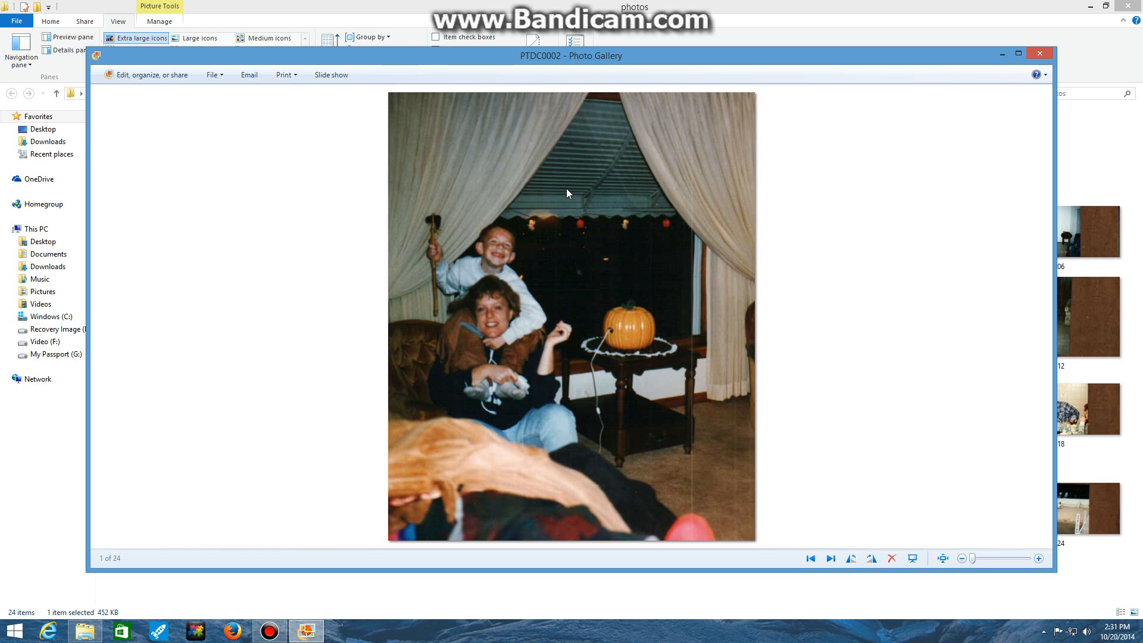
mouse_move(858, 96)
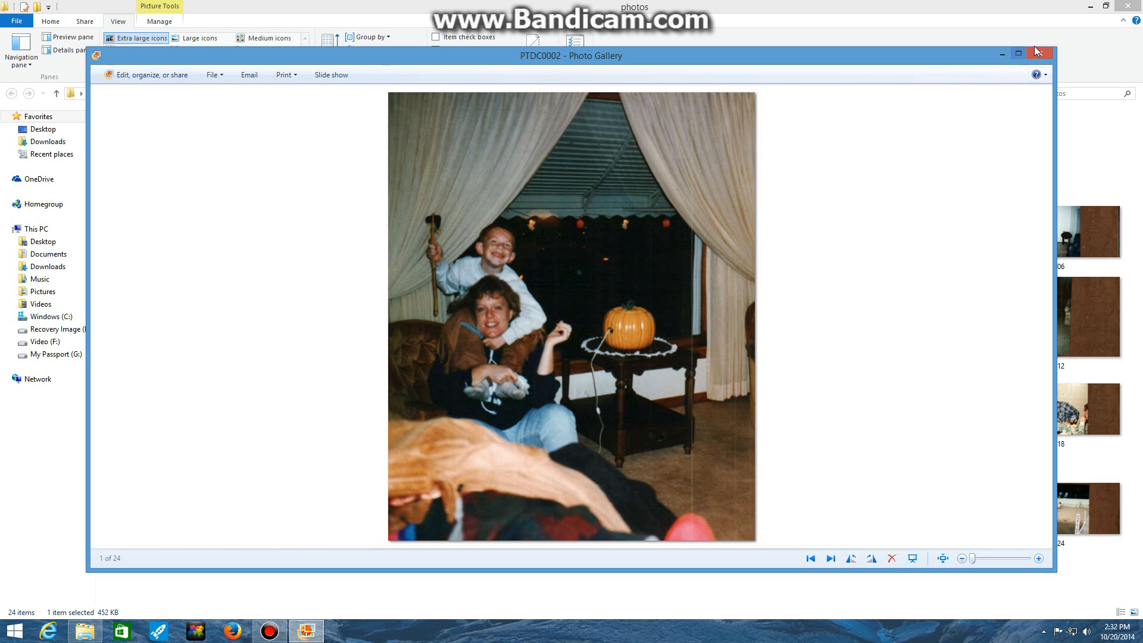
Close the PTDC0002 viewer, back to the photos folder in File Explorer.
click(1038, 52)
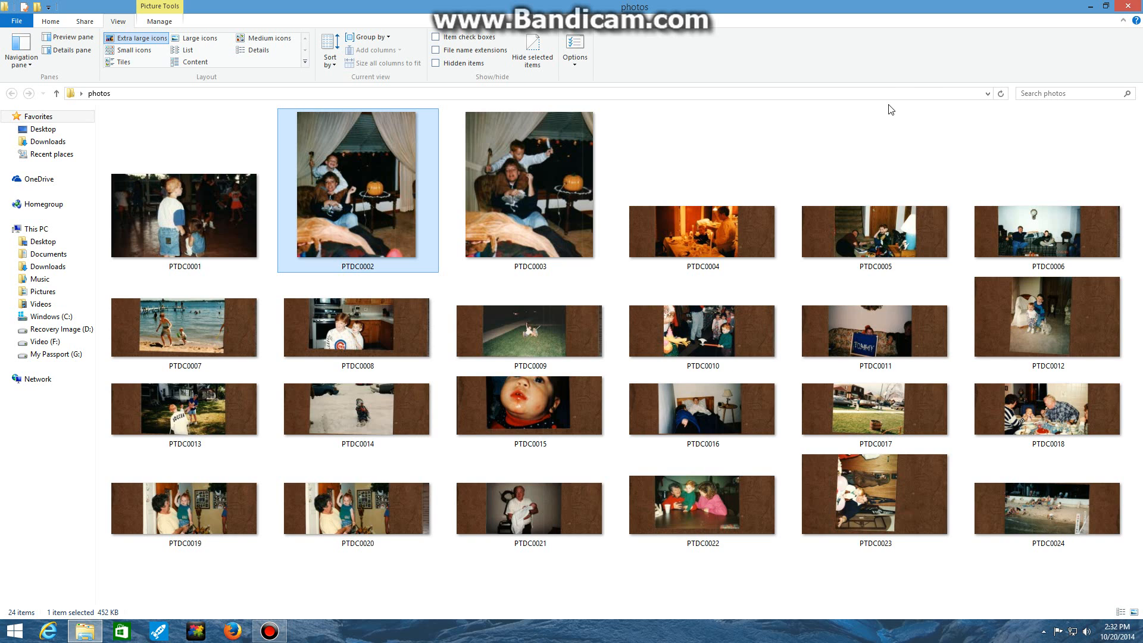
mouse_move(877, 111)
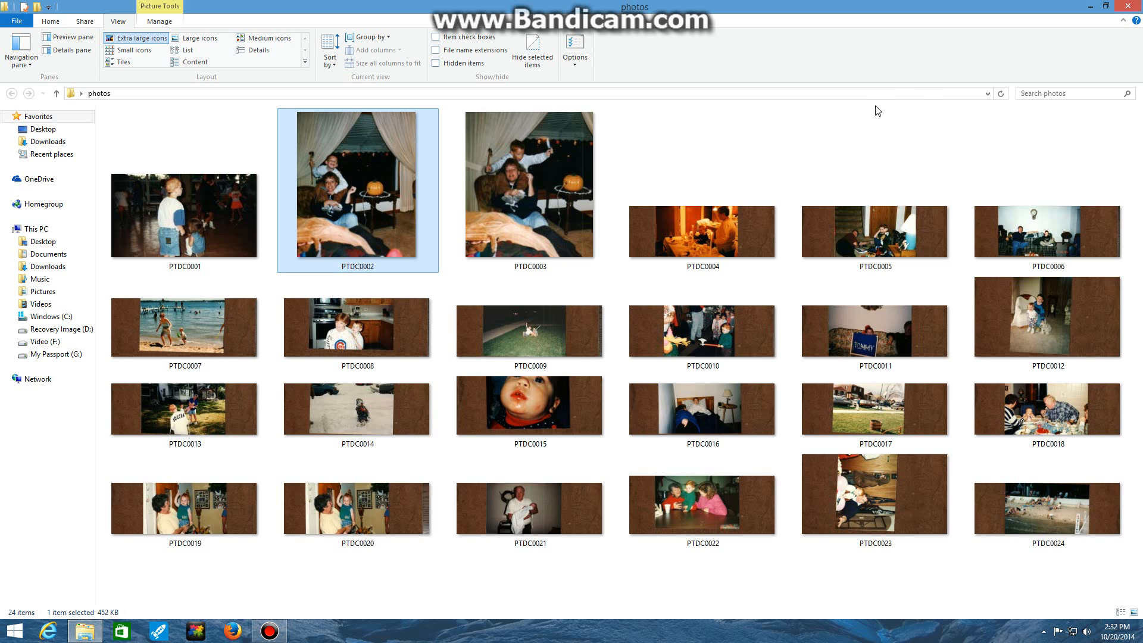
click(528, 511)
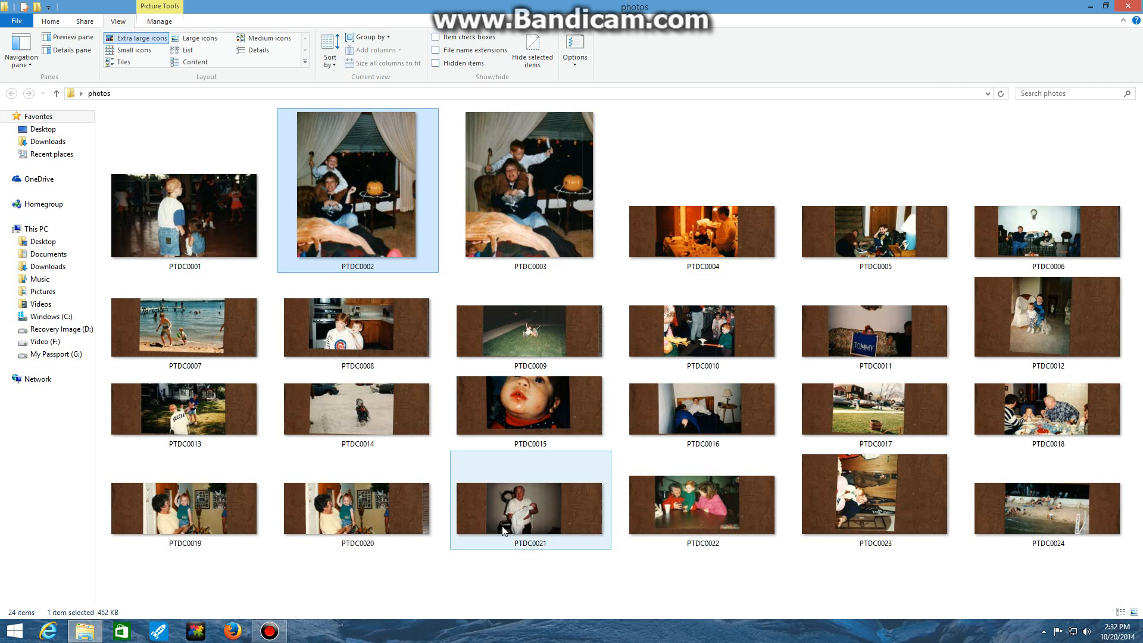
click(269, 629)
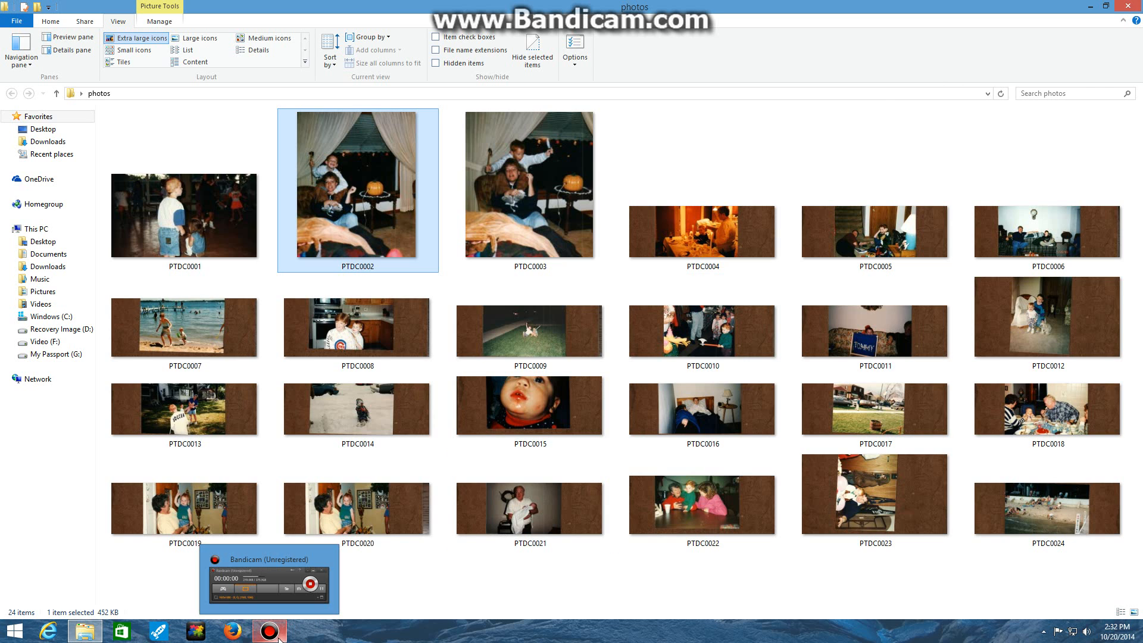